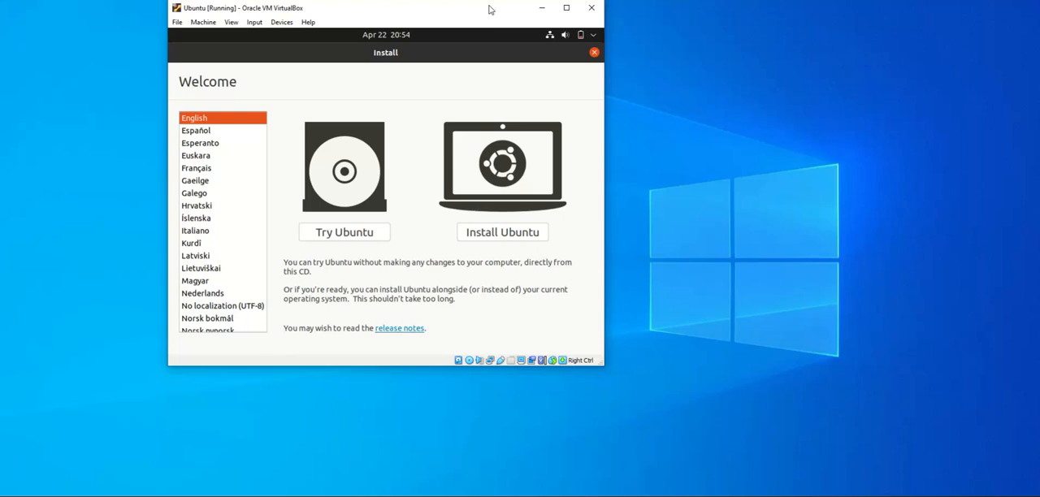
Check the disc image in the virtual drive, then begin the Ubuntu installation.
{"action": "left_click", "coordinate": [282, 22]}
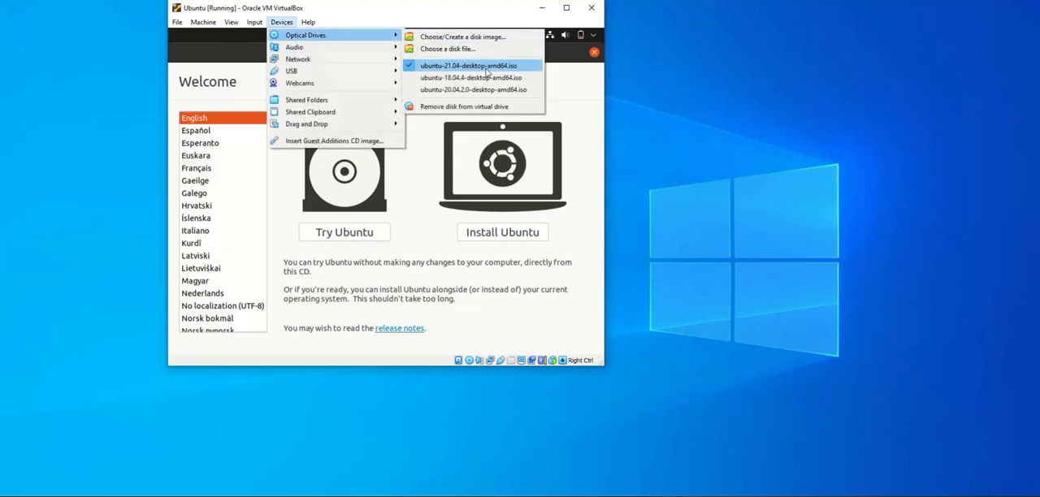
{"action": "mouse_move", "coordinate": [470, 65]}
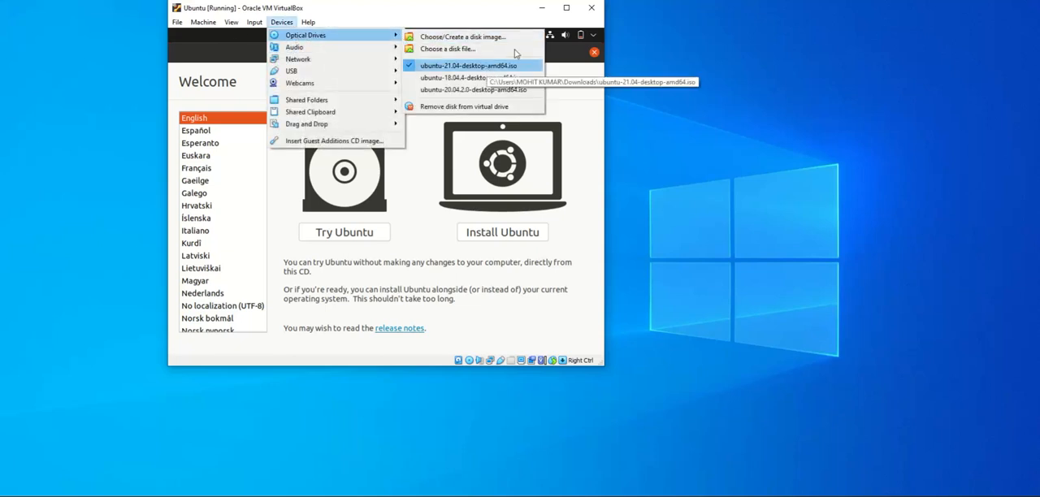
{"action": "left_click", "coordinate": [469, 65]}
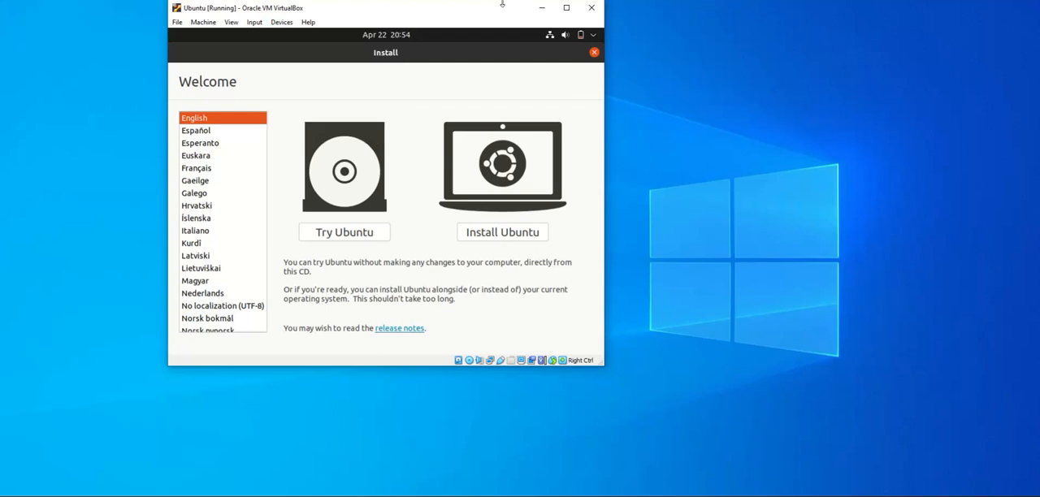
{"action": "mouse_move", "coordinate": [118, 49]}
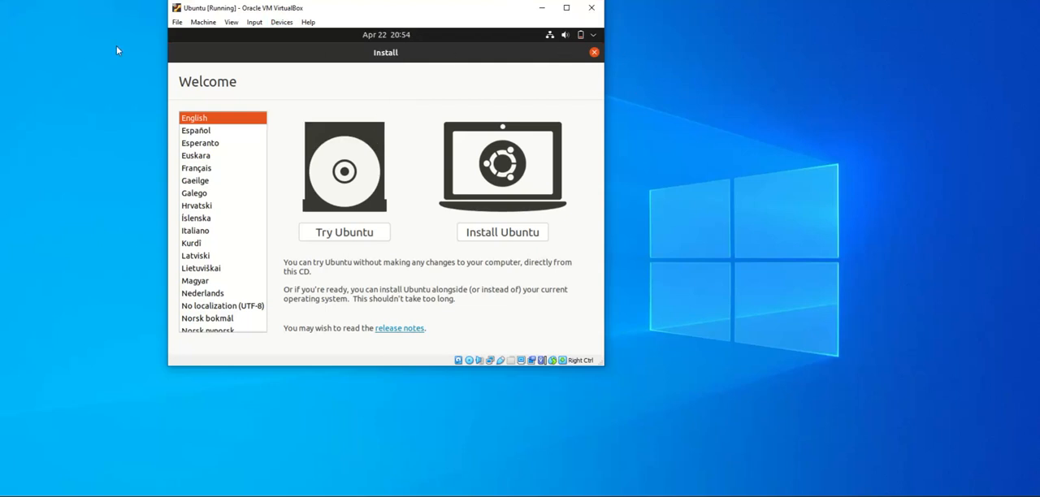
{"action": "mouse_move", "coordinate": [592, 65]}
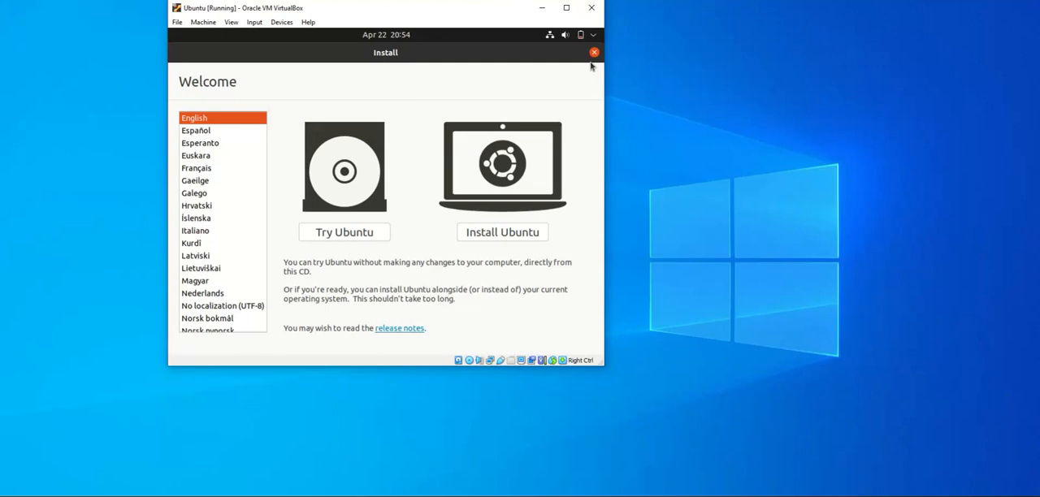
{"action": "mouse_move", "coordinate": [320, 50]}
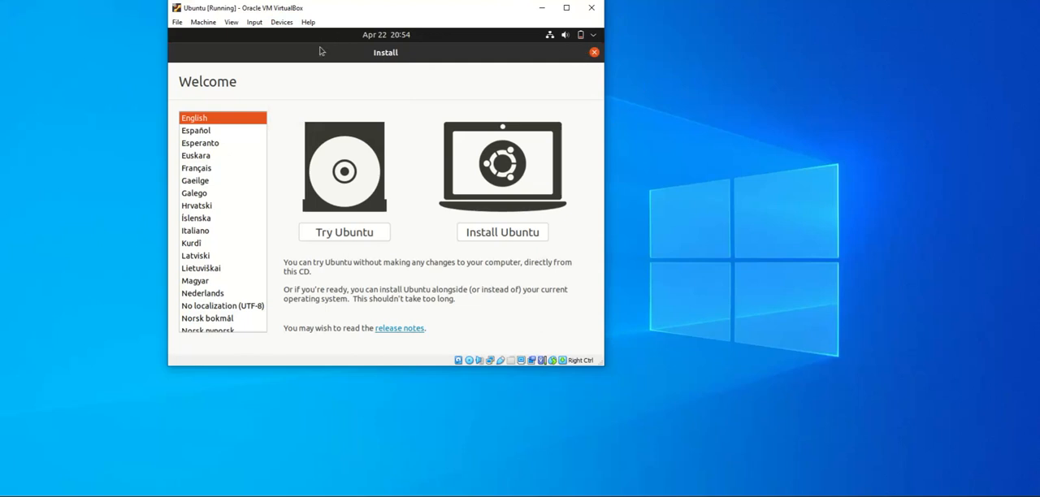
{"action": "mouse_move", "coordinate": [385, 268]}
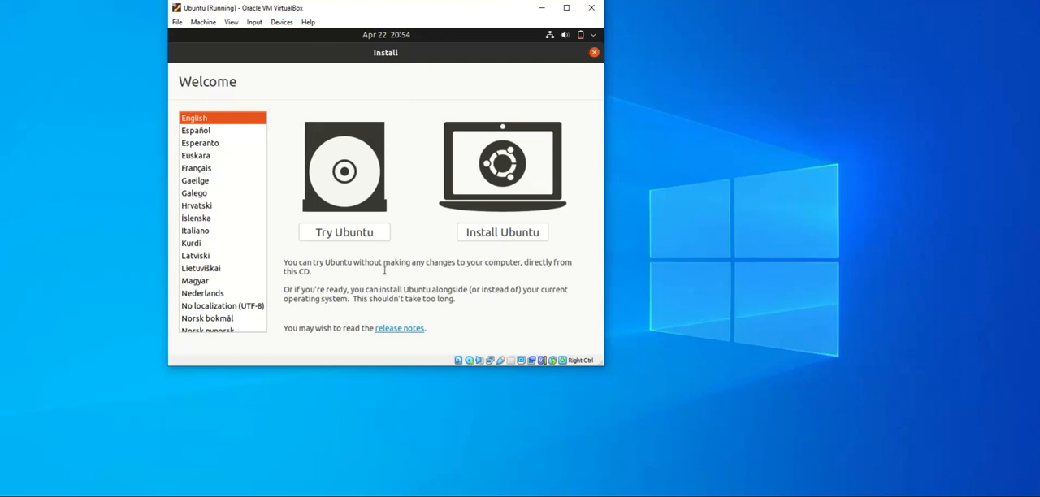
{"action": "mouse_move", "coordinate": [502, 233]}
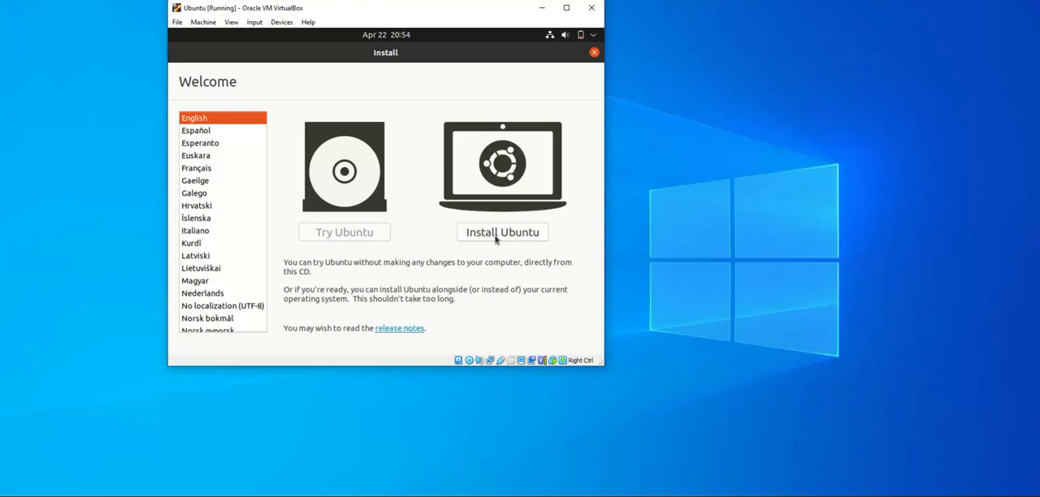
{"action": "left_click", "coordinate": [502, 231]}
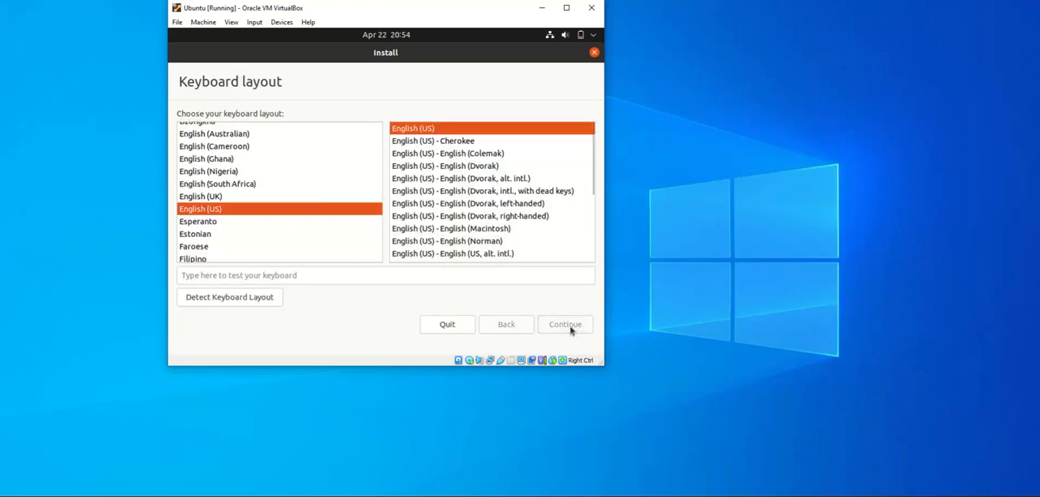
Keep the English (US) keyboard layout and choose Minimal installation.
{"action": "left_click", "coordinate": [565, 324]}
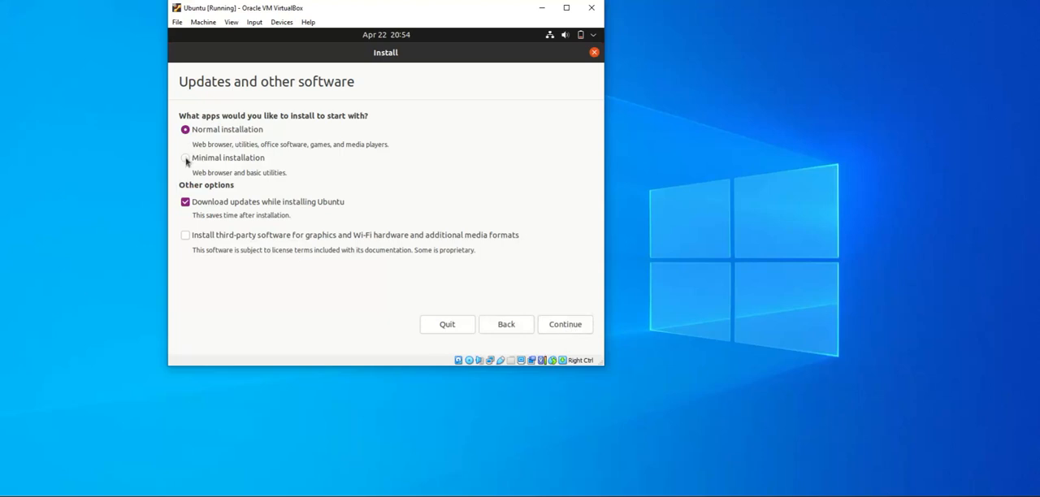
{"action": "left_click", "coordinate": [185, 157]}
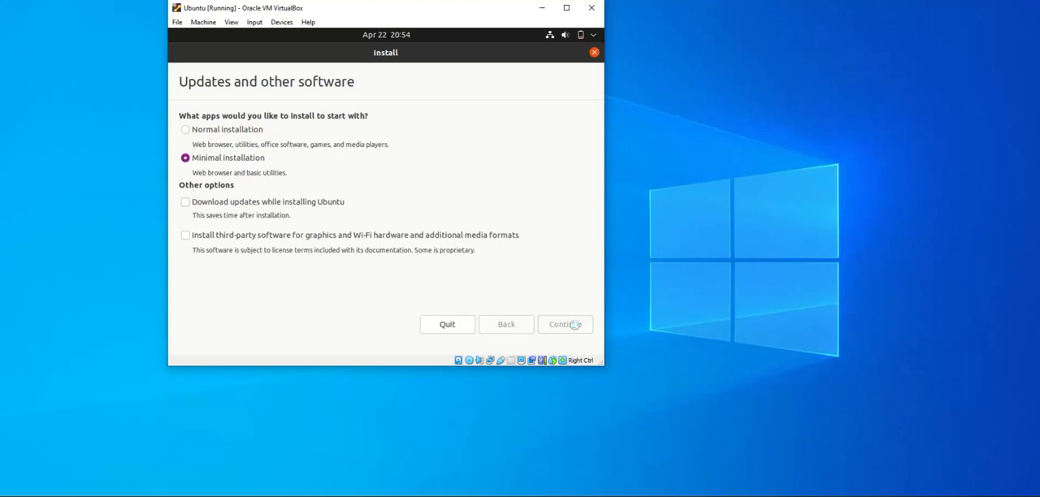
{"action": "mouse_move", "coordinate": [160, 187]}
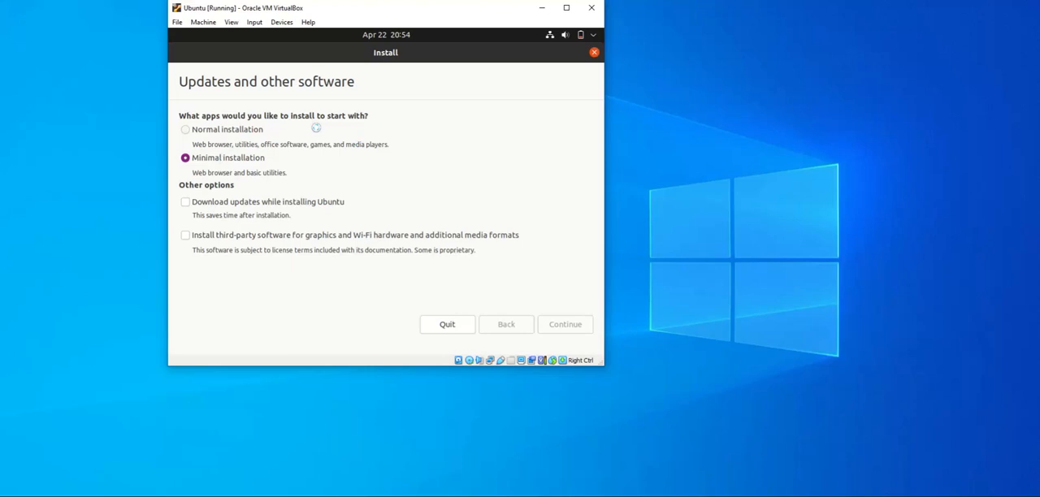
{"action": "left_click", "coordinate": [564, 324]}
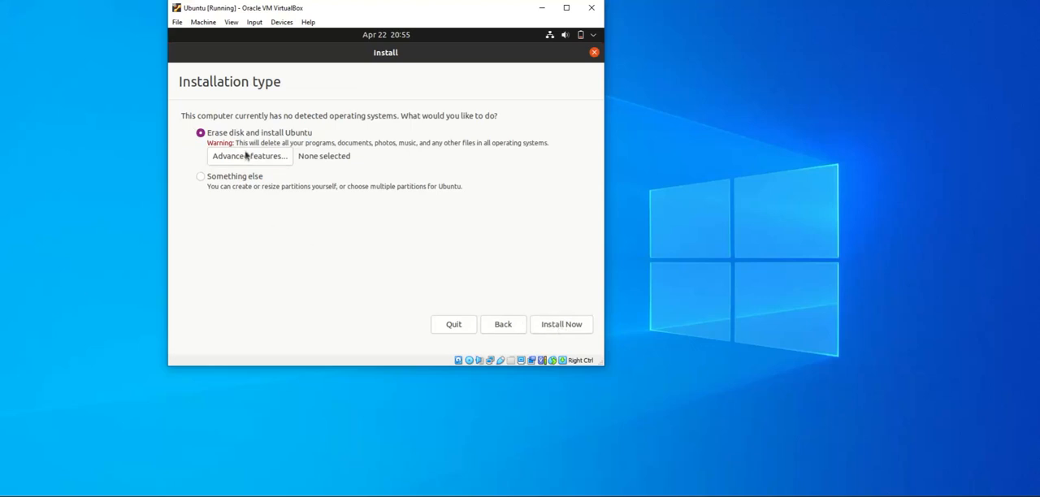
Erase the disk and install with no advanced features after trying LVM and ZFS.
{"action": "left_click", "coordinate": [249, 156]}
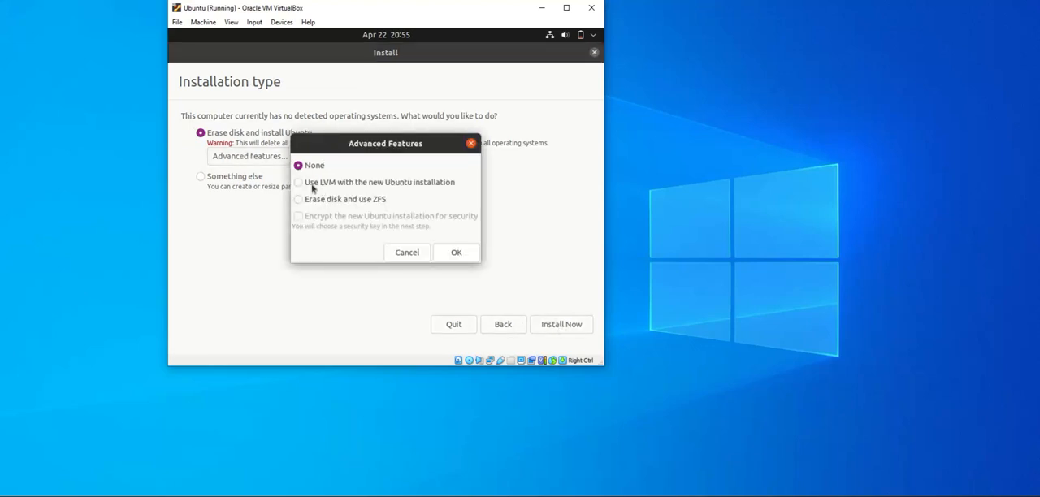
{"action": "left_click", "coordinate": [298, 182]}
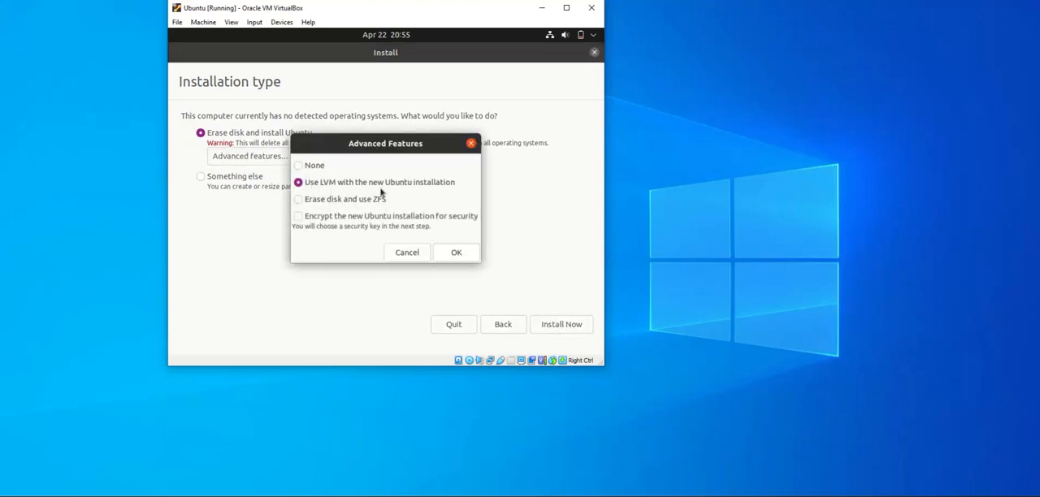
{"action": "left_click", "coordinate": [299, 199]}
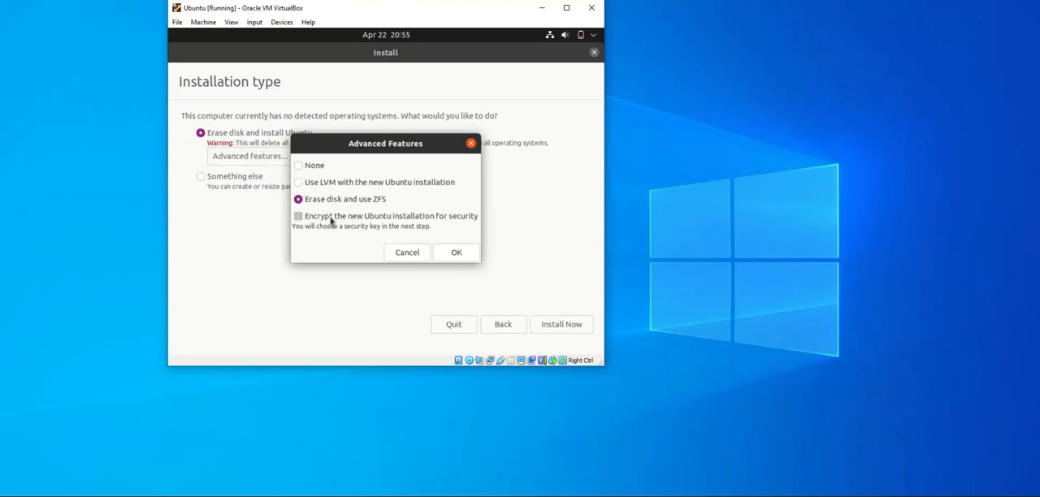
{"action": "left_click", "coordinate": [406, 252]}
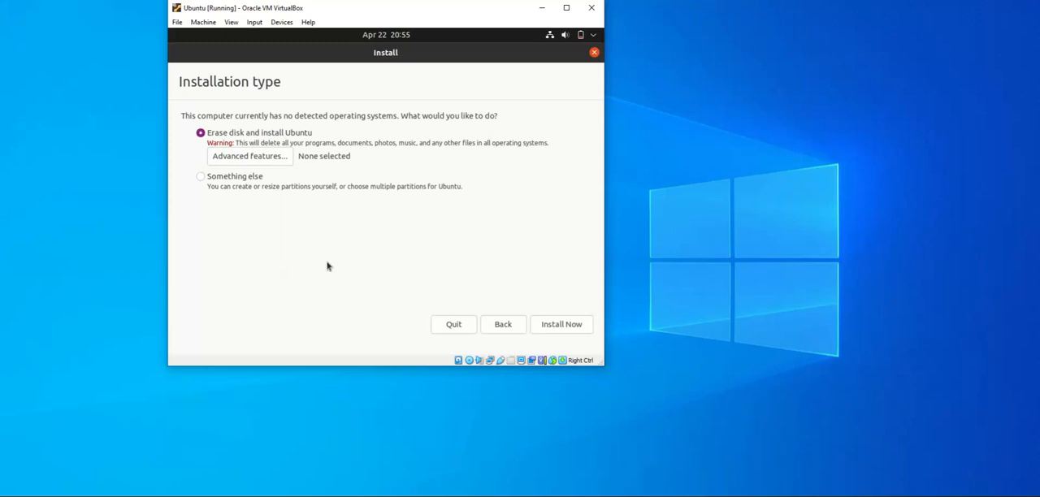
{"action": "left_click", "coordinate": [562, 325]}
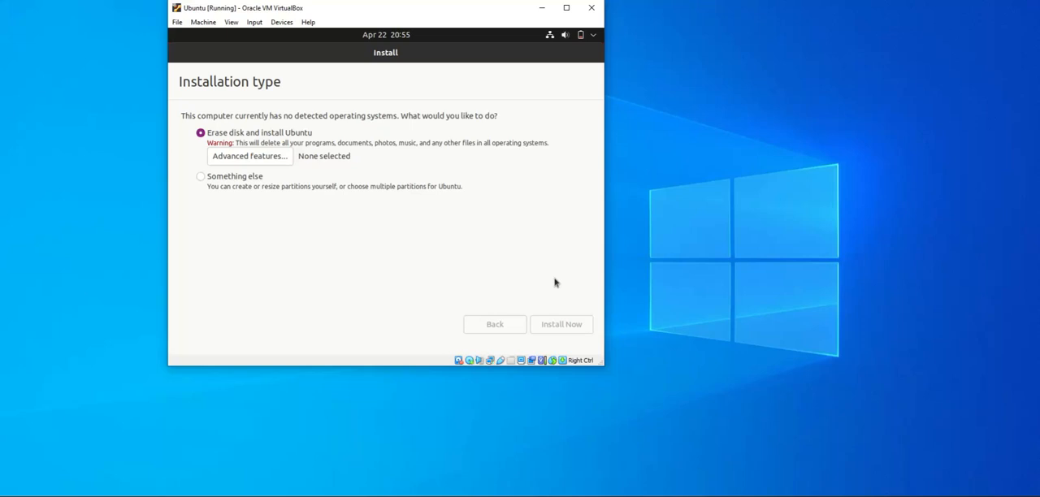
{"action": "left_click", "coordinate": [560, 325]}
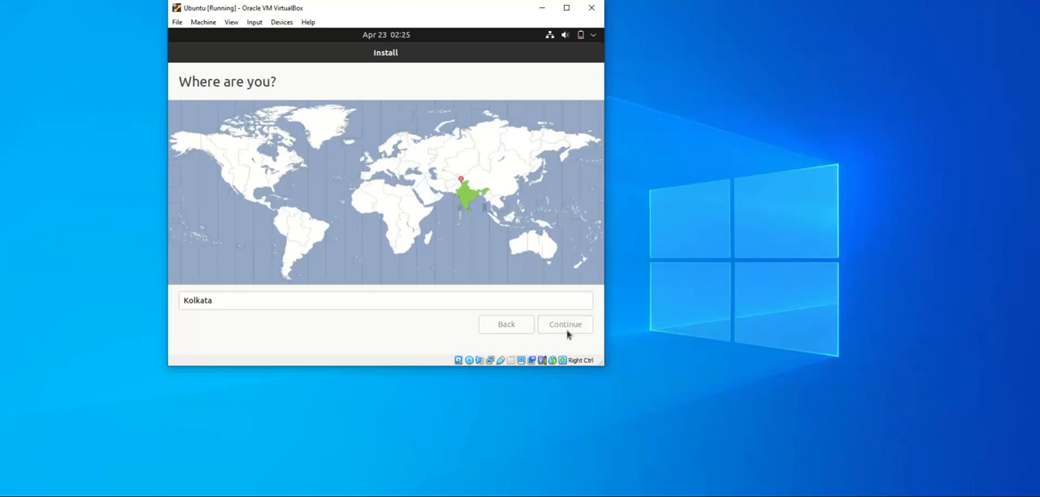
Accept Kolkata as the location and submit account details starting with the name 'moh'.
{"action": "left_click", "coordinate": [565, 324]}
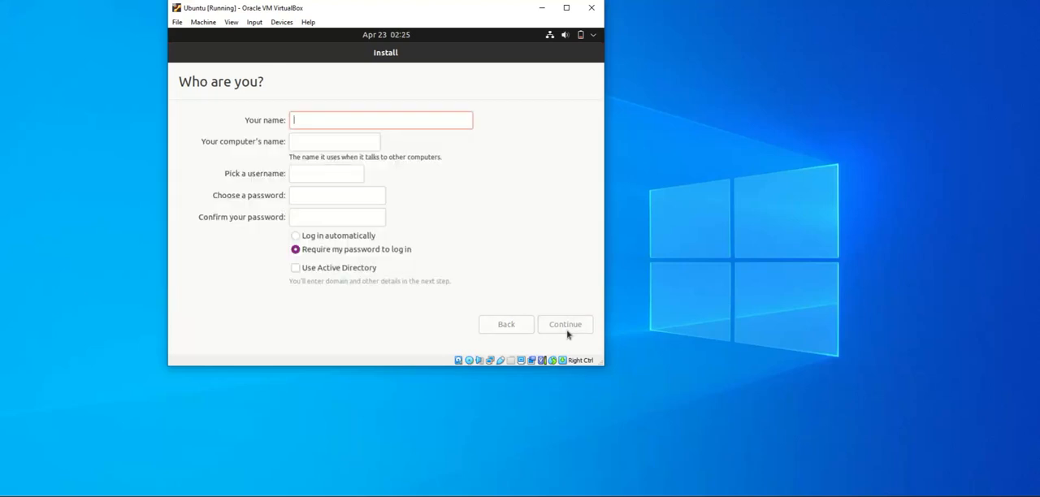
{"action": "type", "text": "mohit"}
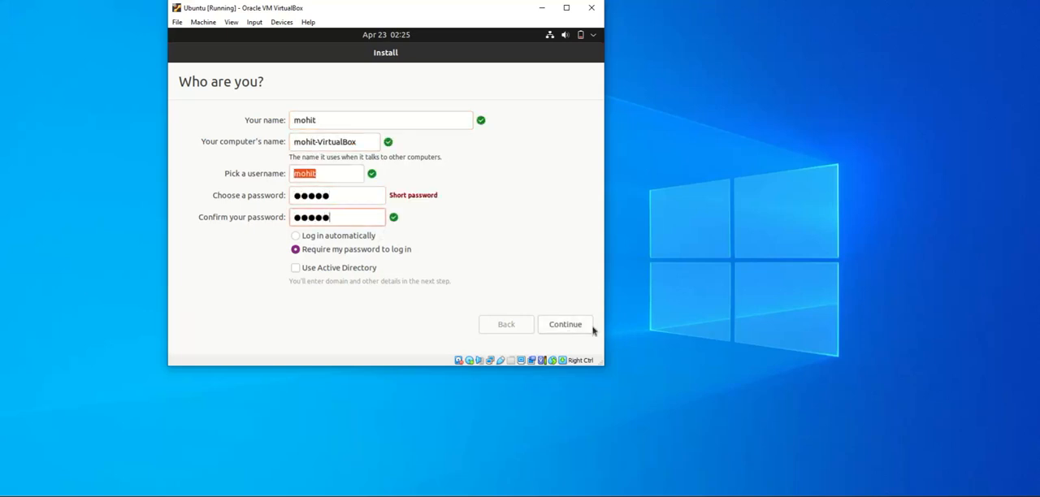
{"action": "left_click", "coordinate": [565, 324]}
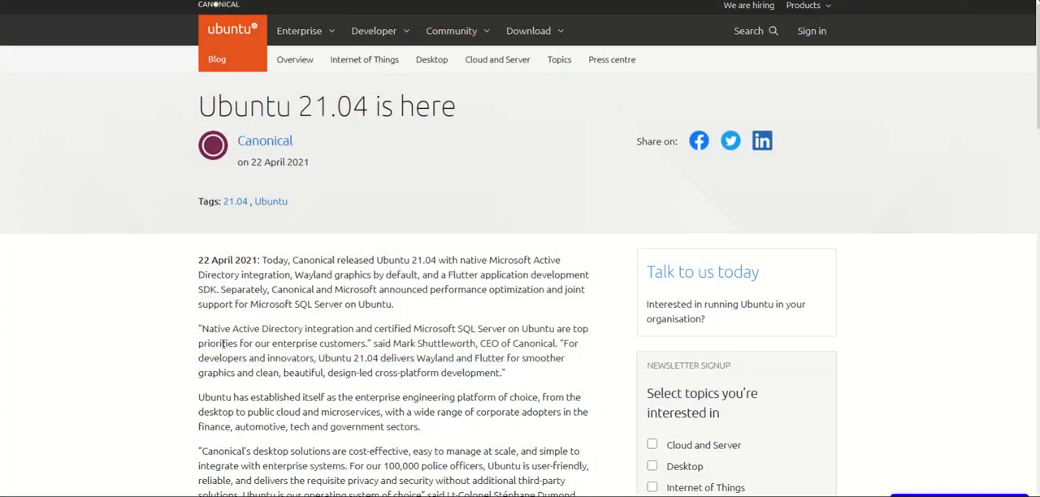
{"action": "left_click_drag", "start_coordinate": [203, 329], "coordinate": [374, 328]}
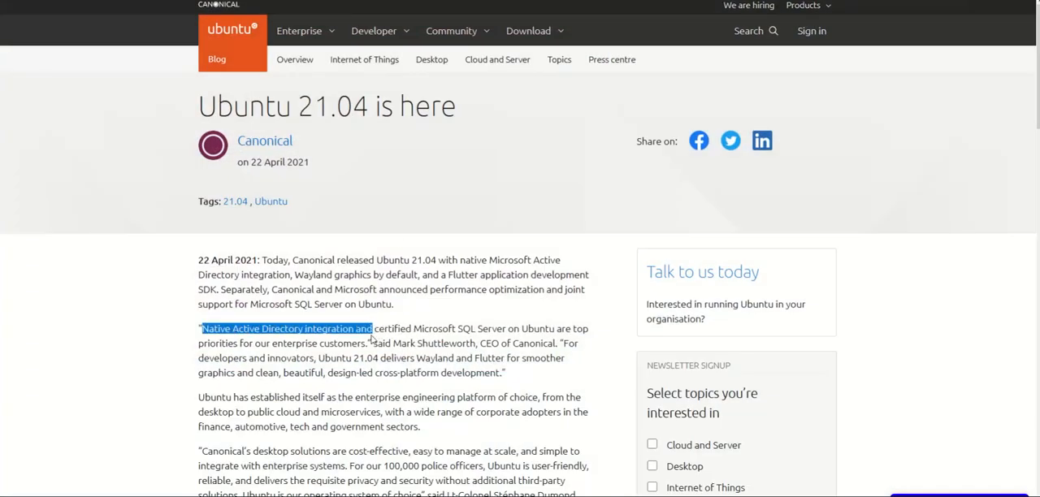
{"action": "left_click", "coordinate": [285, 390]}
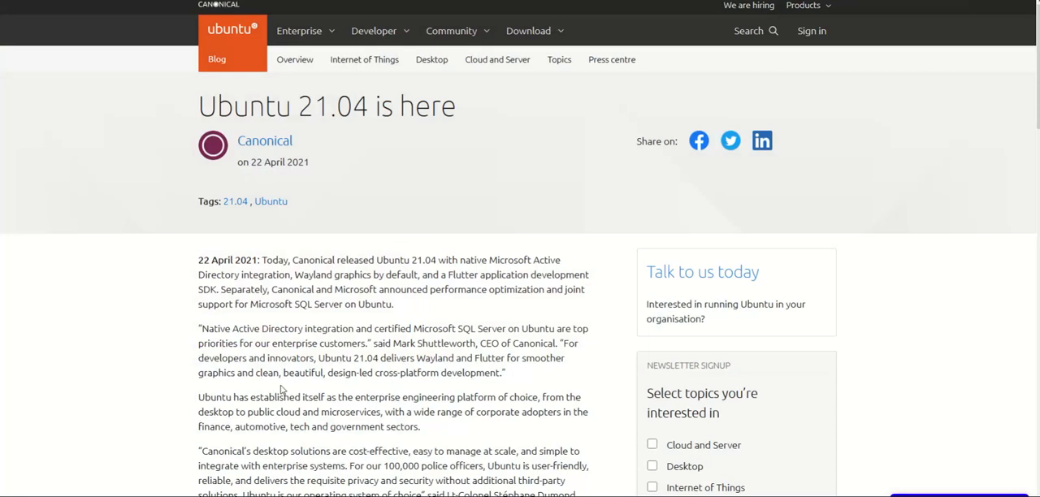
{"action": "scroll", "scroll_direction": "down", "scroll_amount": 3}
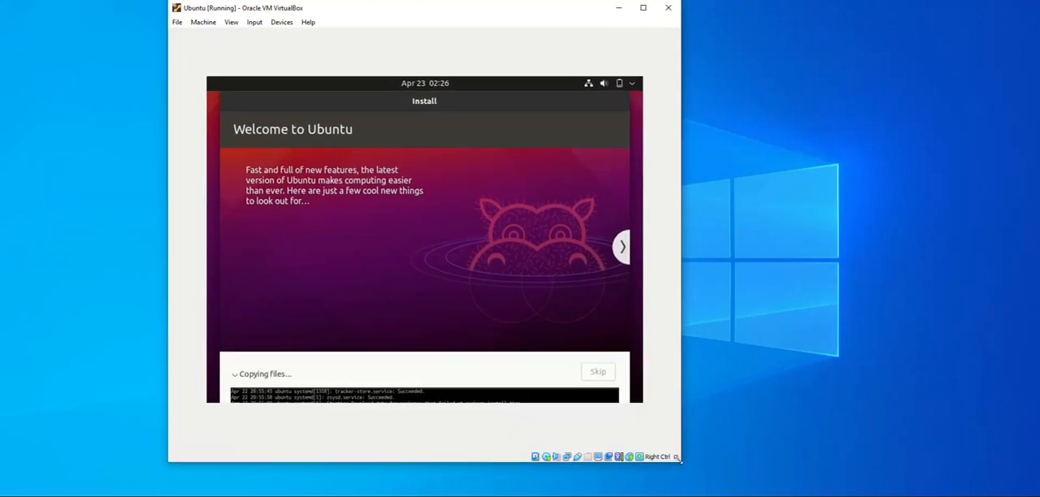
Let the installer copy files and install the system until it completes.
{"action": "left_click", "coordinate": [622, 246]}
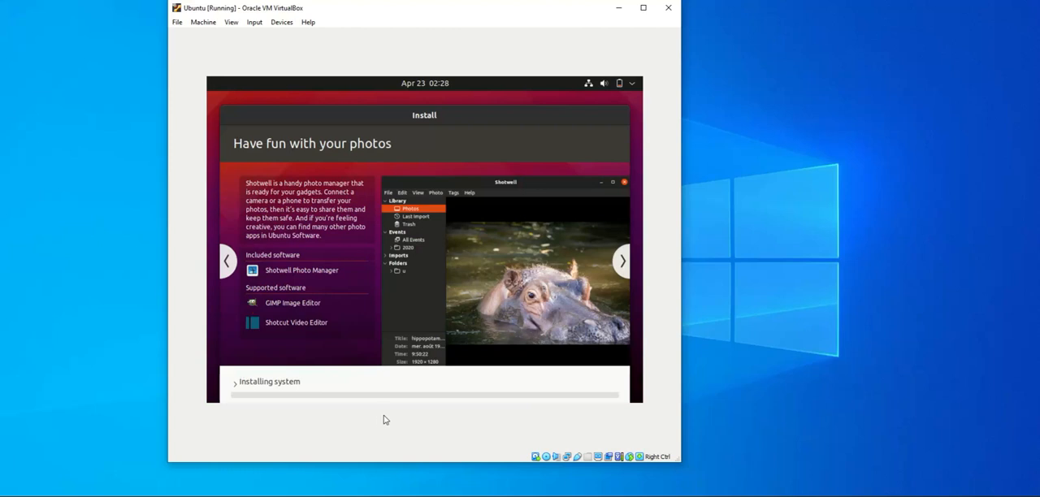
{"action": "mouse_move", "coordinate": [301, 449]}
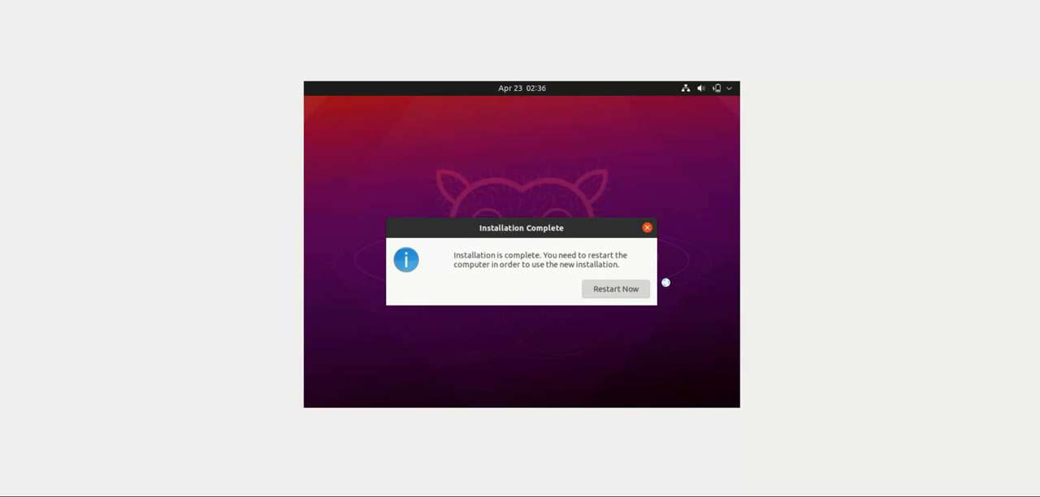
Restart into the installed Ubuntu and log in with the password.
{"action": "left_click", "coordinate": [615, 288]}
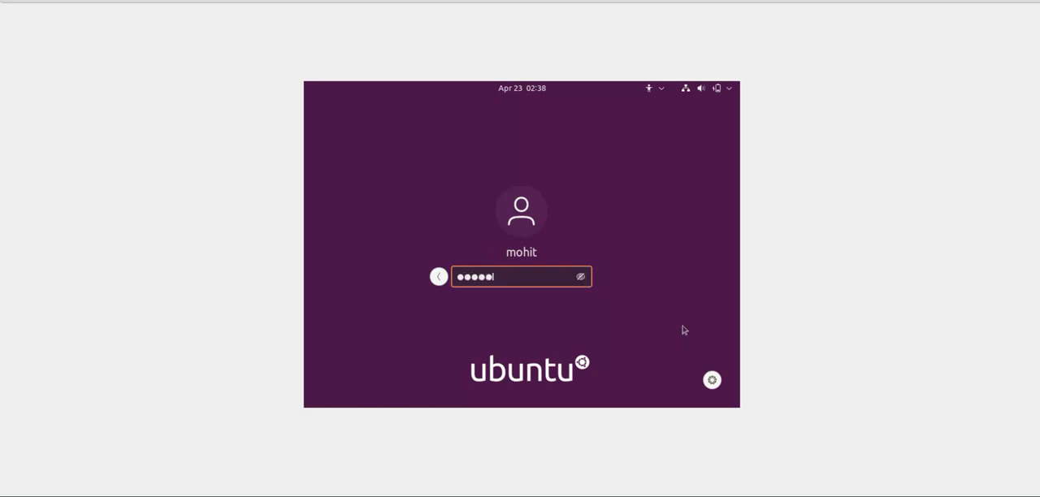
{"action": "key", "text": "Return"}
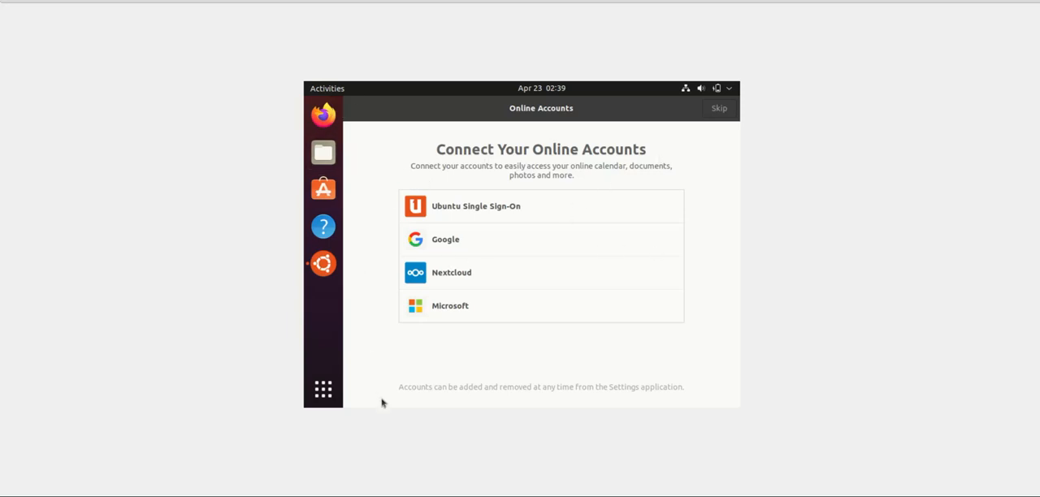
{"action": "mouse_move", "coordinate": [650, 249]}
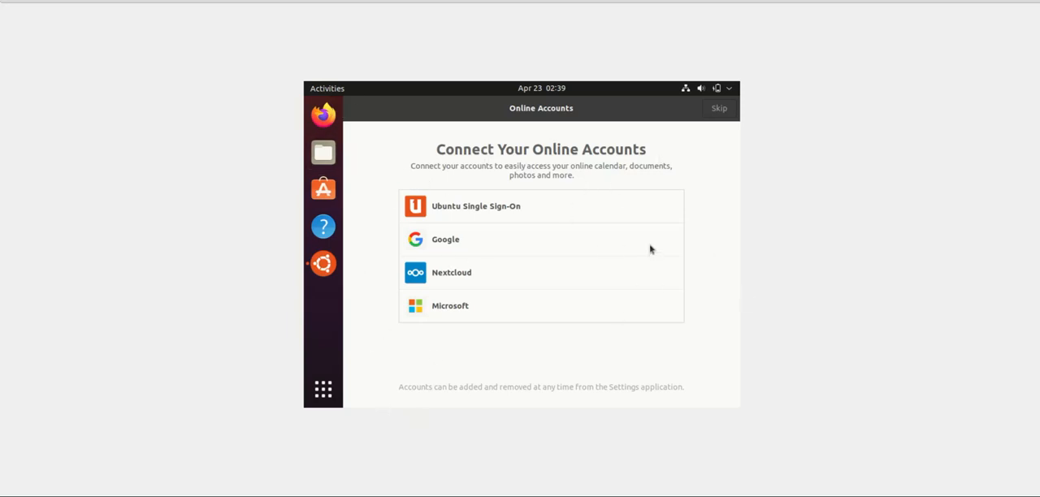
{"action": "mouse_move", "coordinate": [737, 144]}
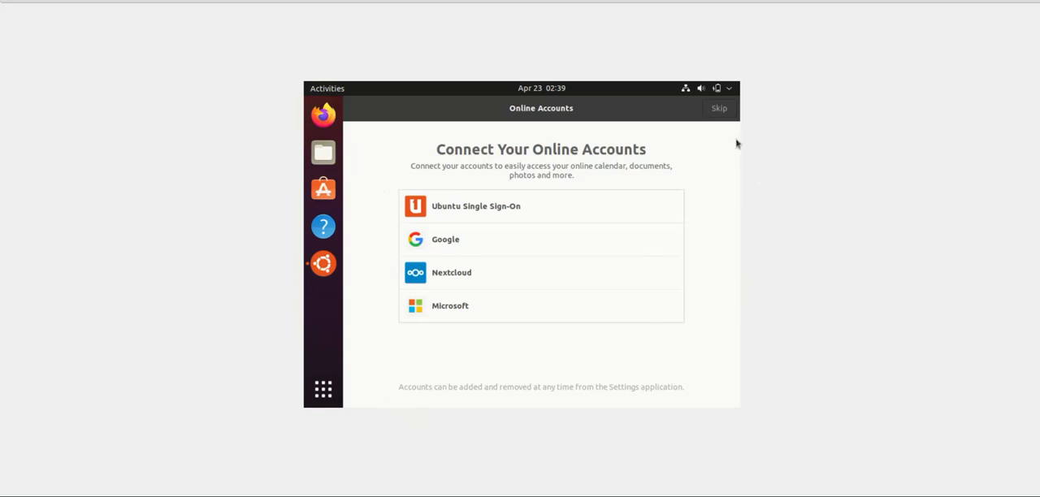
Skip online accounts, decline sending system info, and leave location services off.
{"action": "left_click", "coordinate": [718, 108]}
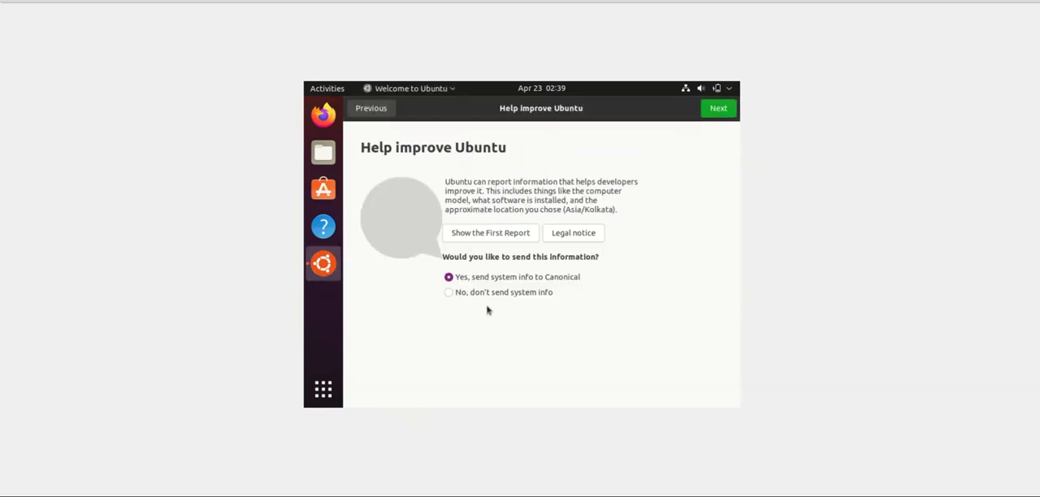
{"action": "left_click", "coordinate": [448, 293]}
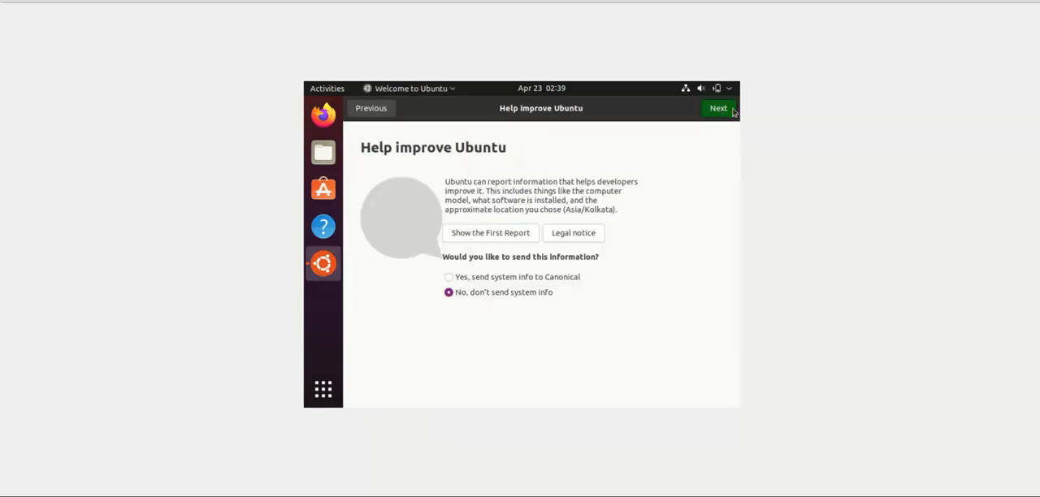
{"action": "left_click", "coordinate": [717, 108]}
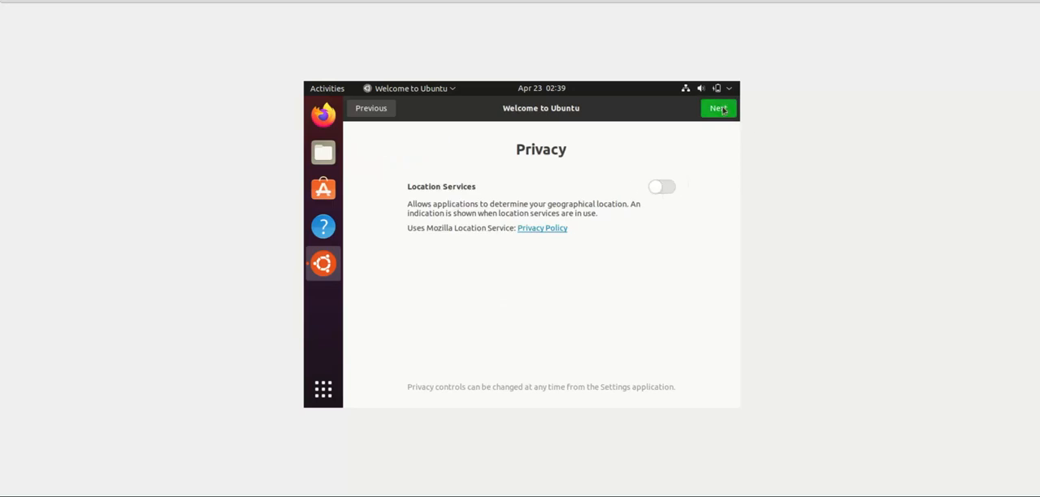
{"action": "mouse_move", "coordinate": [686, 182]}
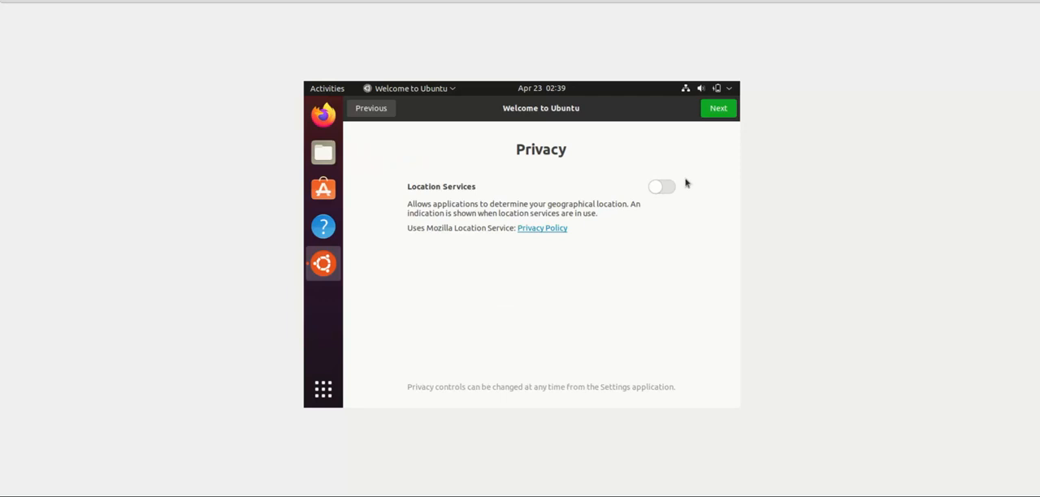
{"action": "mouse_move", "coordinate": [364, 215]}
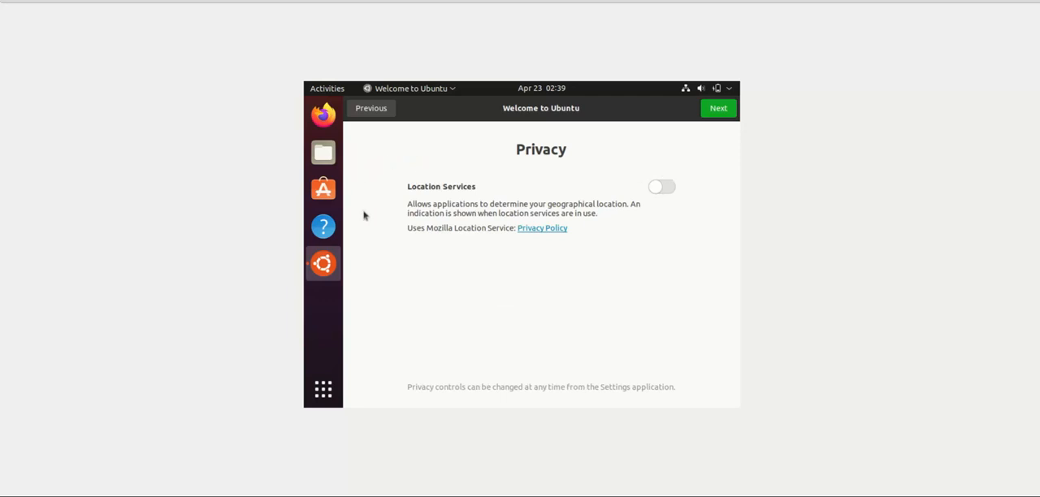
{"action": "mouse_move", "coordinate": [379, 242]}
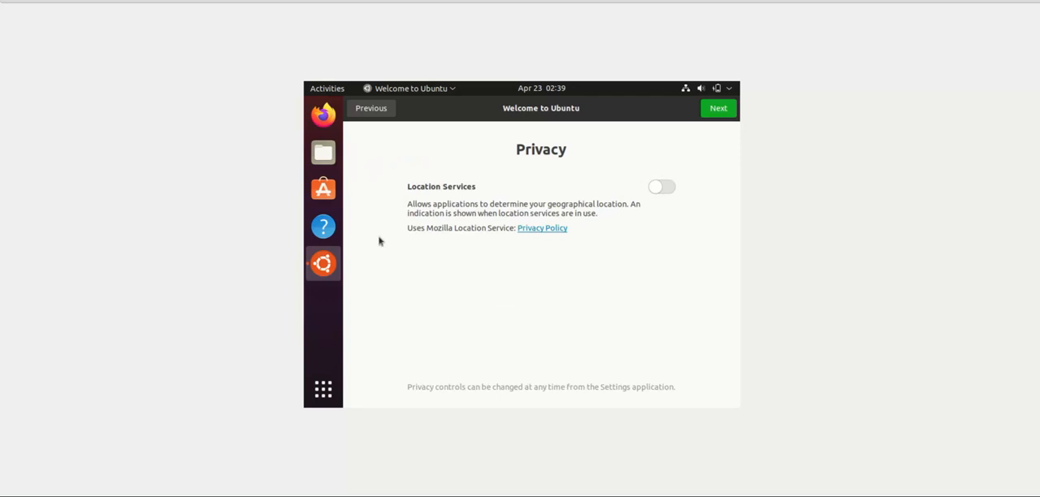
{"action": "mouse_move", "coordinate": [662, 173]}
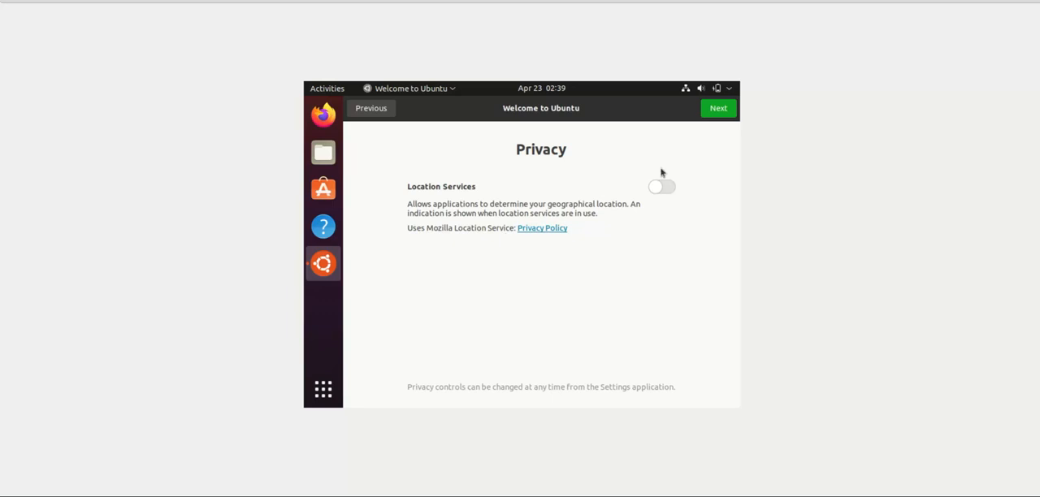
{"action": "left_click", "coordinate": [717, 108]}
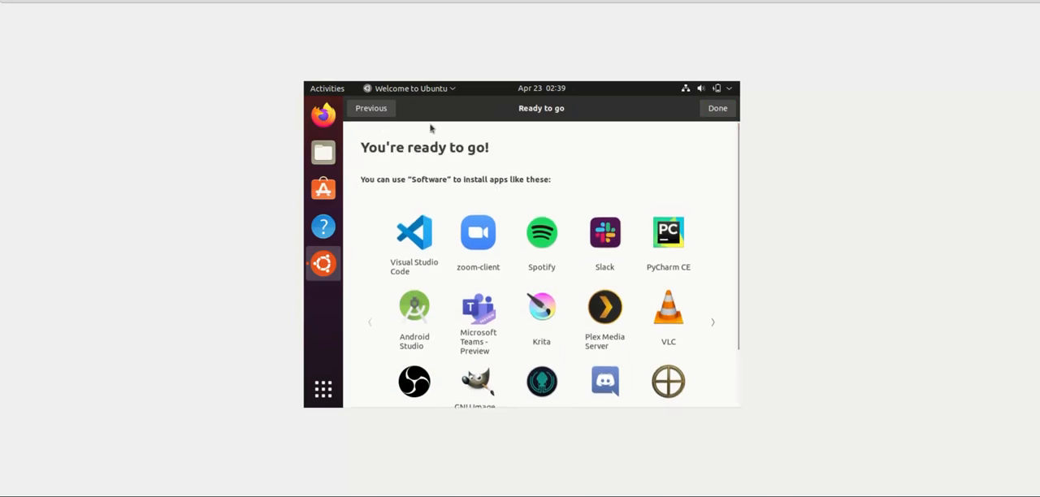
Finish the welcome tour and insert the Guest Additions disc.
{"action": "left_click", "coordinate": [717, 108]}
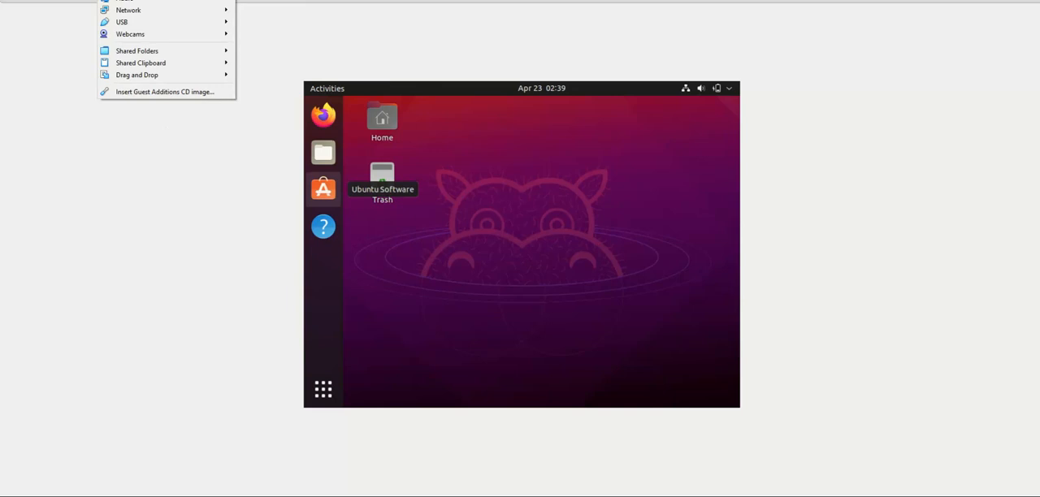
{"action": "left_click", "coordinate": [567, 199]}
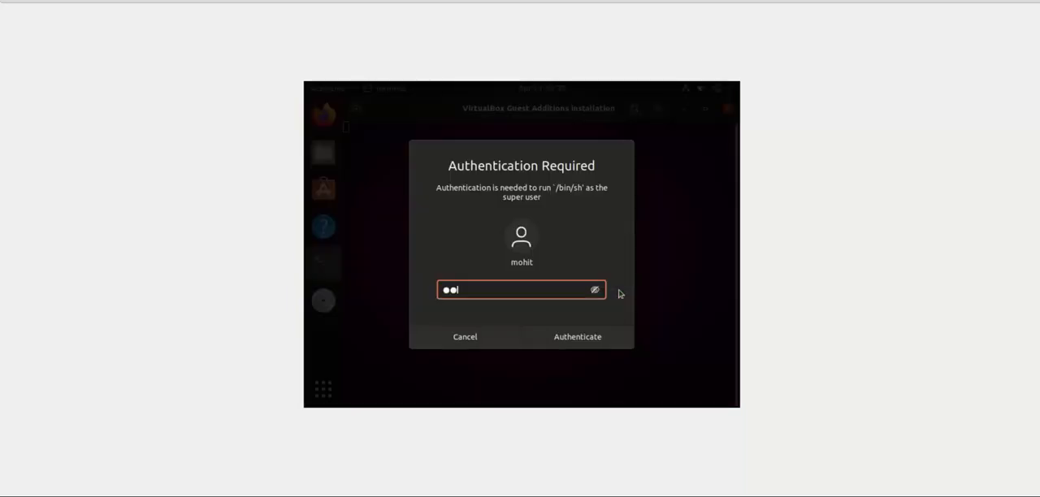
Authenticate with the password to run the Guest Additions installer.
{"action": "left_click", "coordinate": [577, 337]}
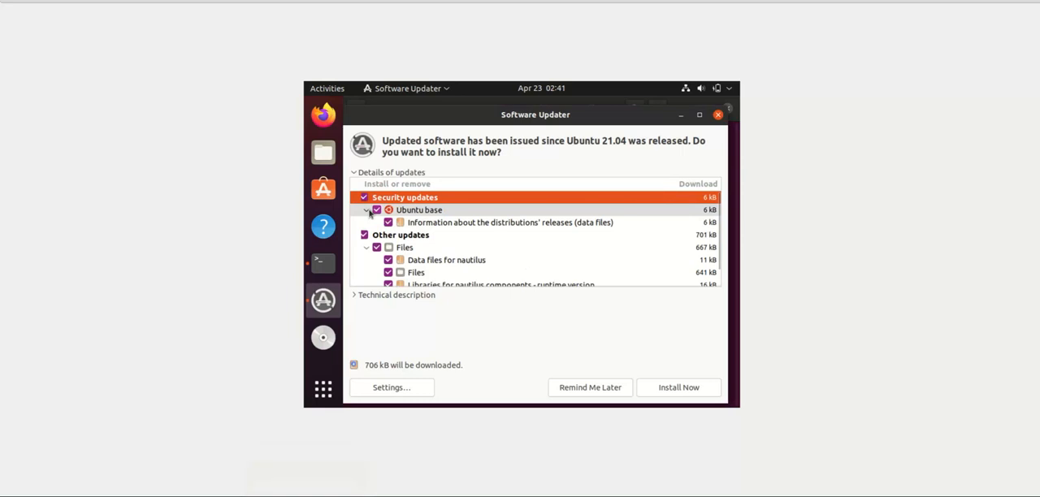
Collapse the Ubuntu base update details and install the offered 706 kB of updates.
{"action": "left_click", "coordinate": [366, 210]}
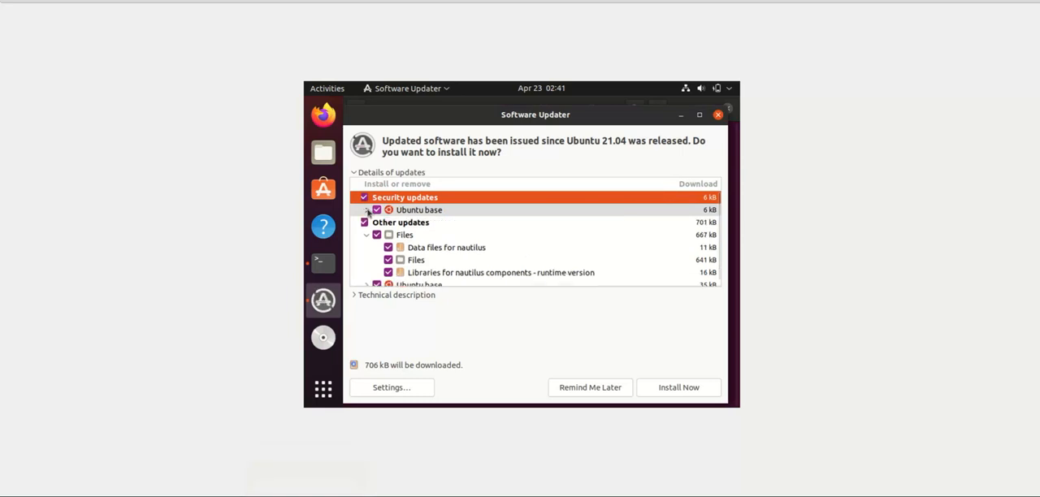
{"action": "left_click", "coordinate": [366, 210]}
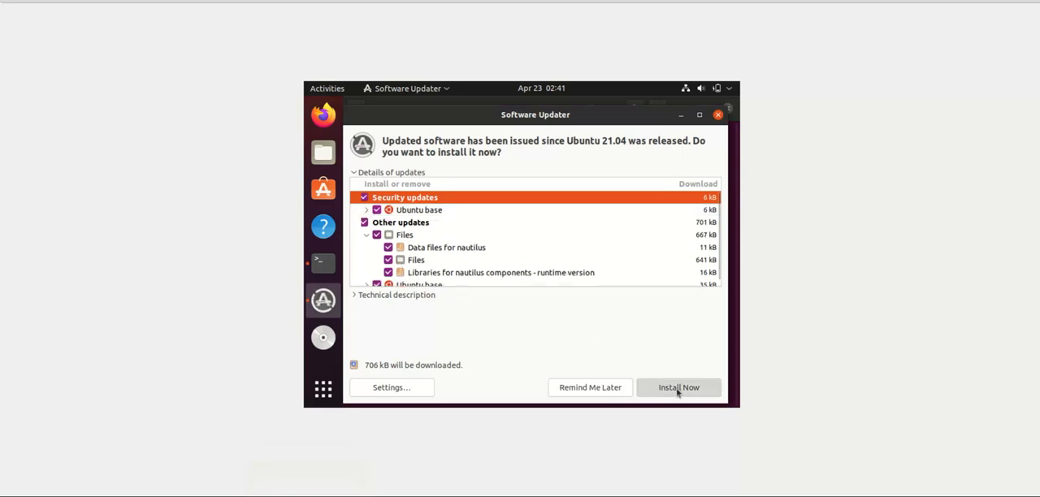
{"action": "mouse_move", "coordinate": [695, 364]}
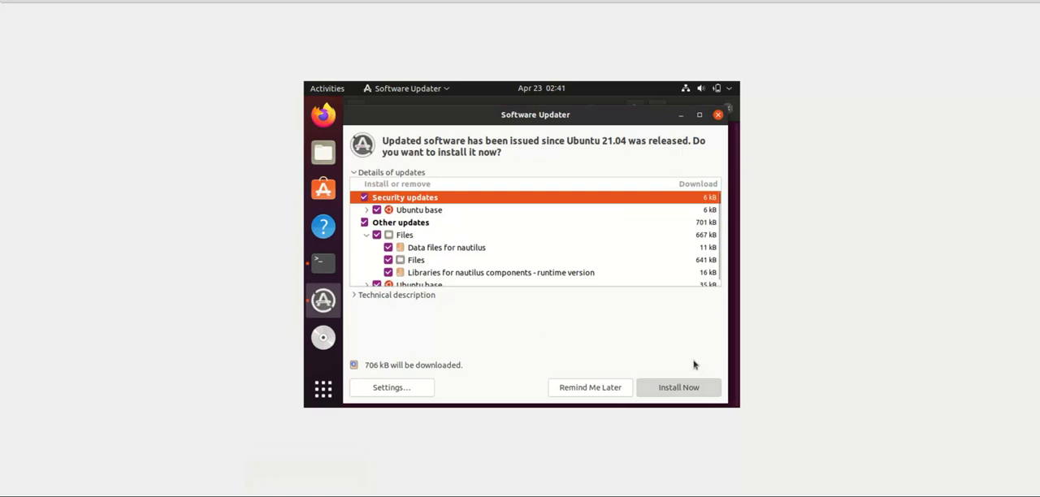
{"action": "left_click", "coordinate": [678, 386]}
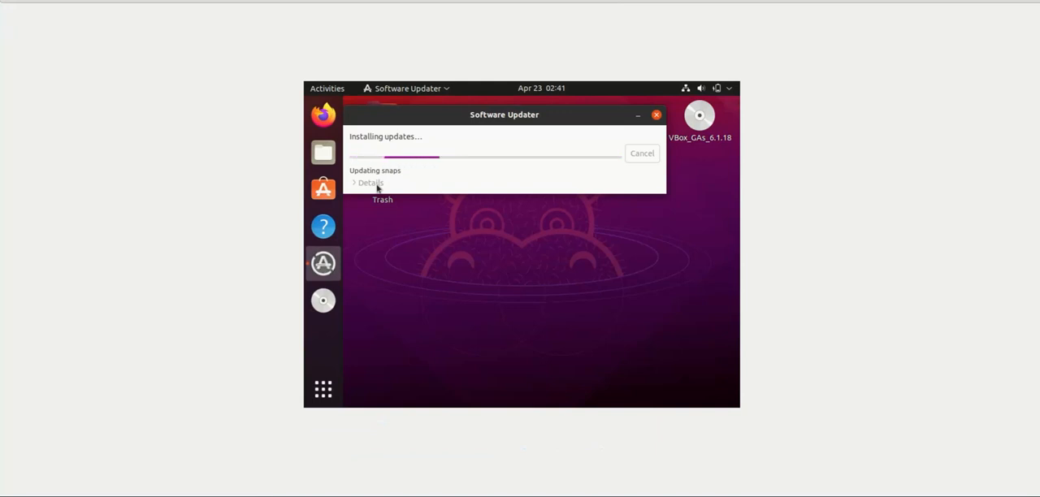
{"action": "mouse_move", "coordinate": [535, 410]}
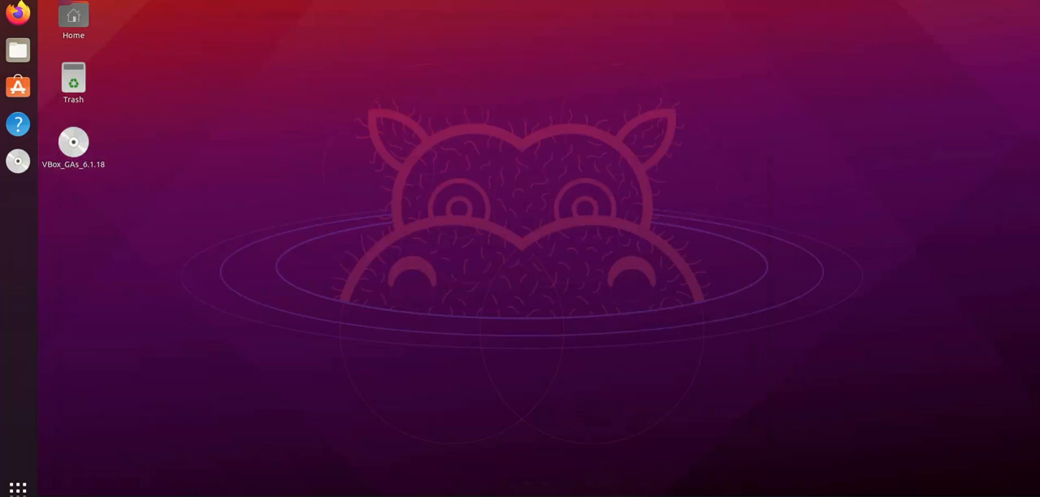
{"action": "mouse_move", "coordinate": [1032, 483]}
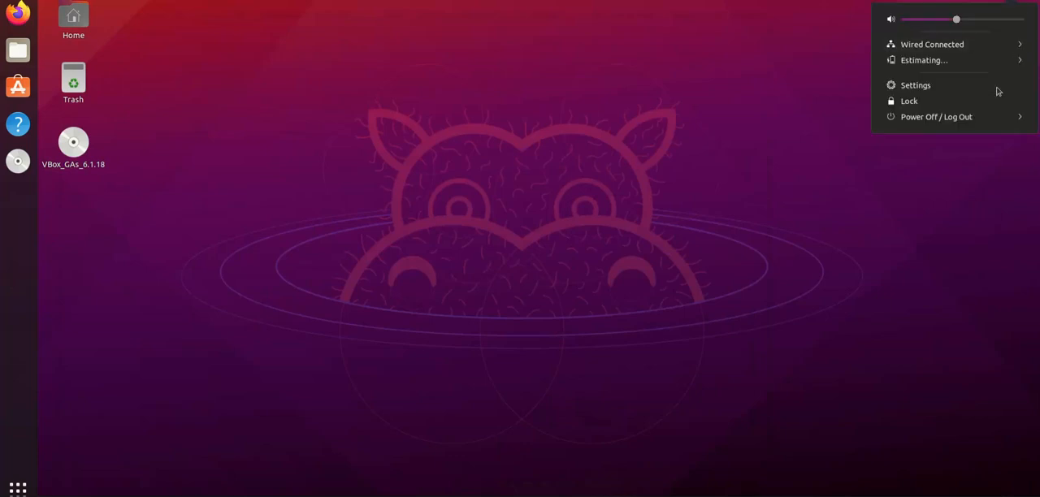
Open Settings from the system menu and maximise it on the About page.
{"action": "left_click", "coordinate": [119, 99]}
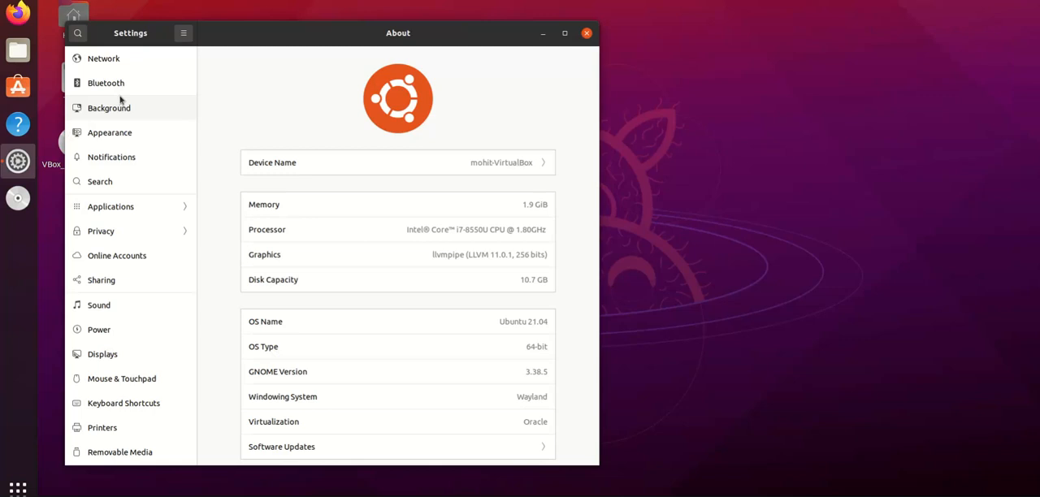
{"action": "left_click", "coordinate": [565, 33]}
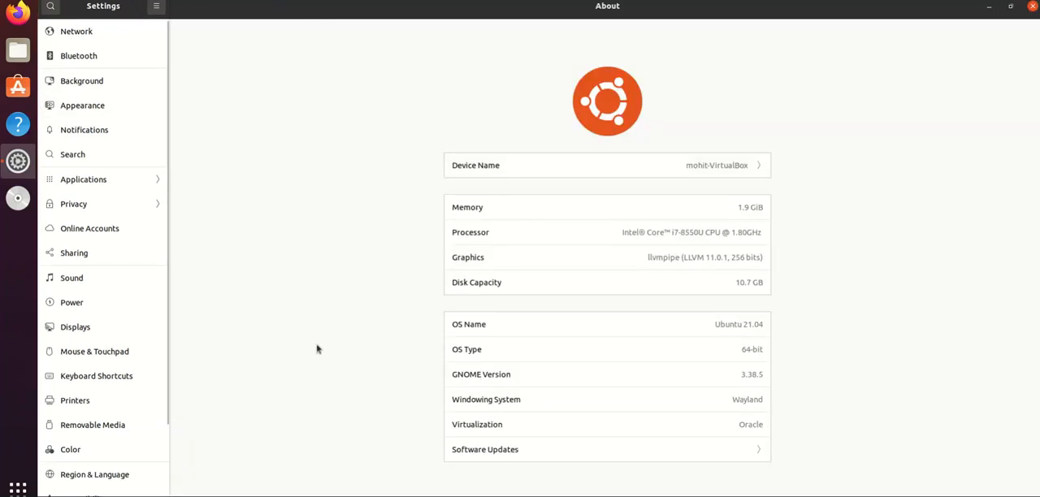
{"action": "mouse_move", "coordinate": [756, 383]}
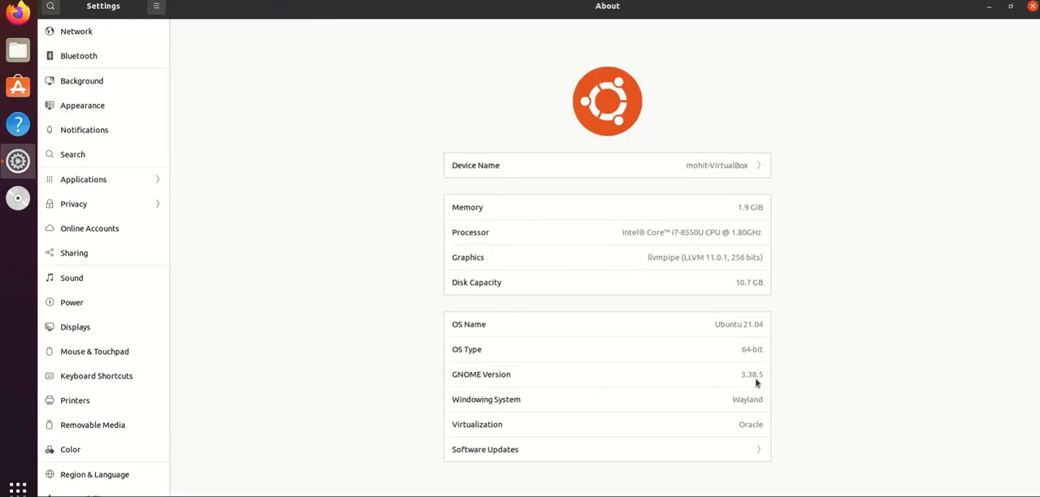
{"action": "mouse_move", "coordinate": [764, 329]}
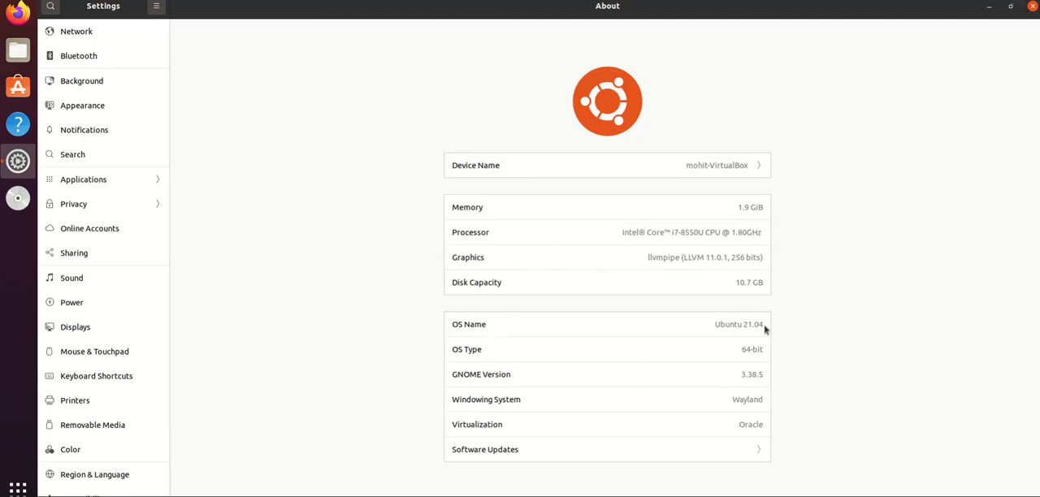
{"action": "mouse_move", "coordinate": [571, 323]}
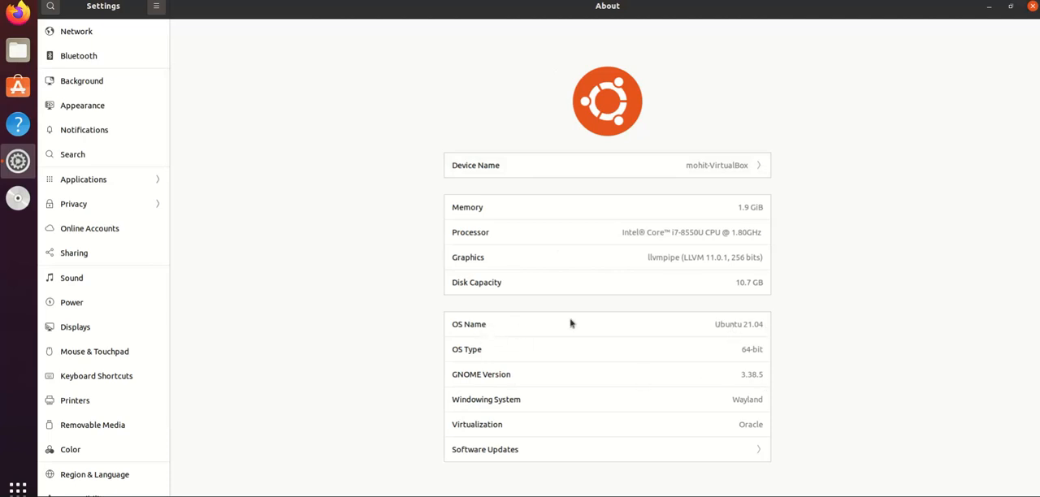
Browse Network and Bluetooth, then try the hippo wallpaper before reverting to the purple default.
{"action": "left_click", "coordinate": [77, 31]}
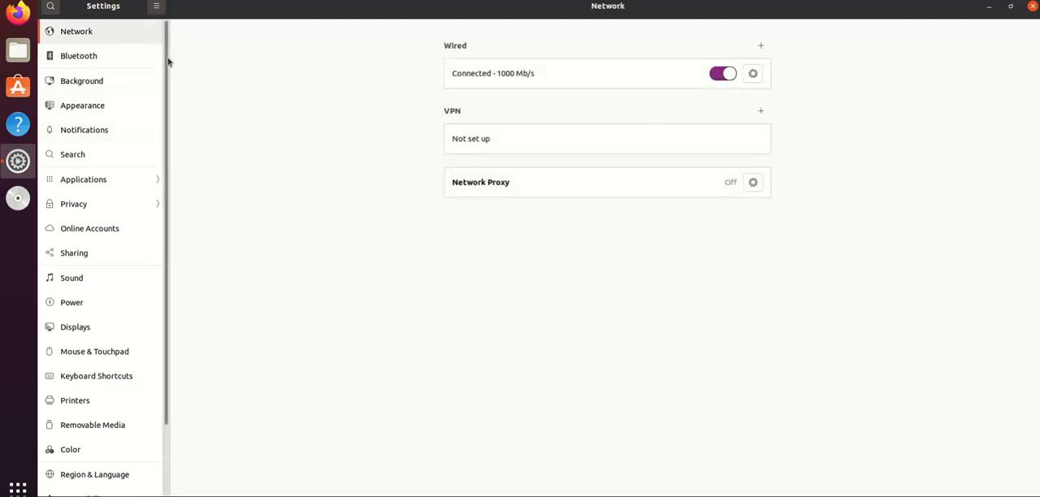
{"action": "left_click", "coordinate": [79, 55]}
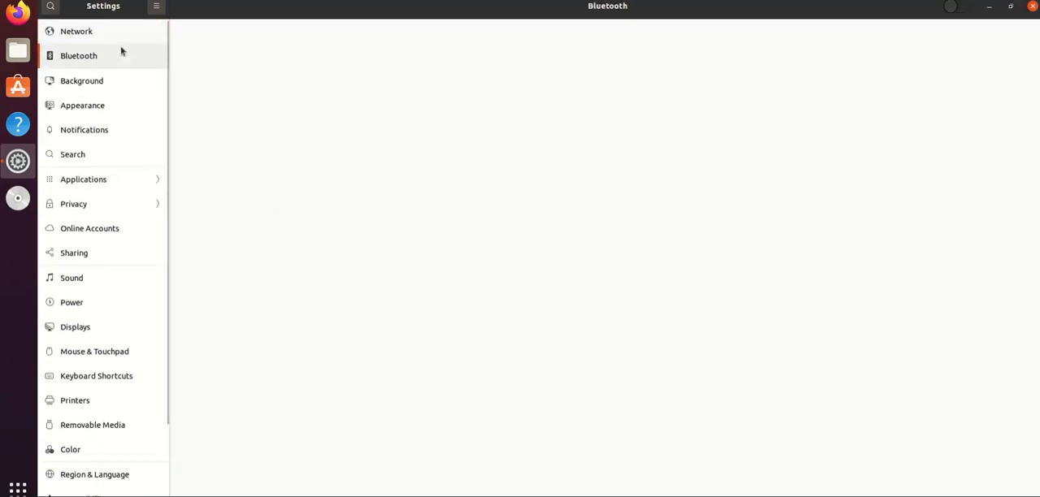
{"action": "left_click", "coordinate": [82, 81]}
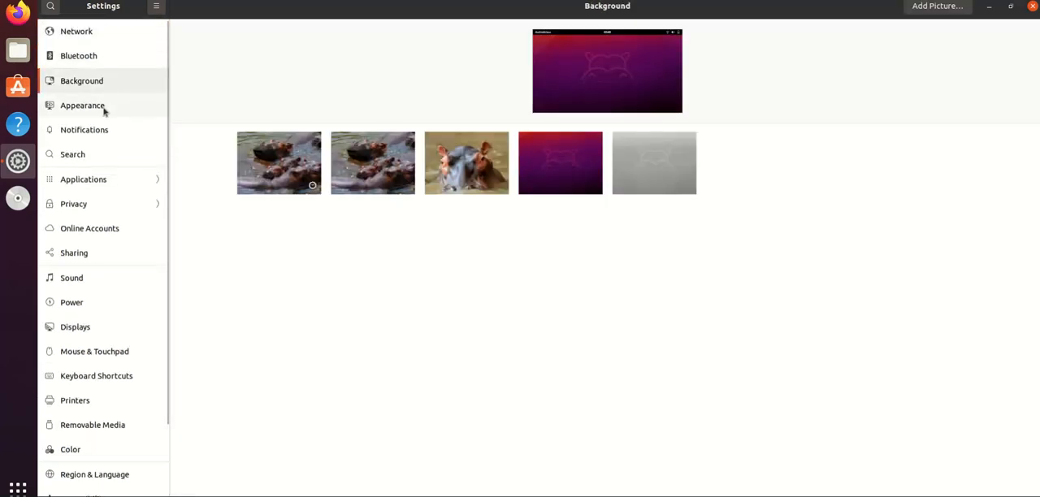
{"action": "left_click", "coordinate": [466, 163]}
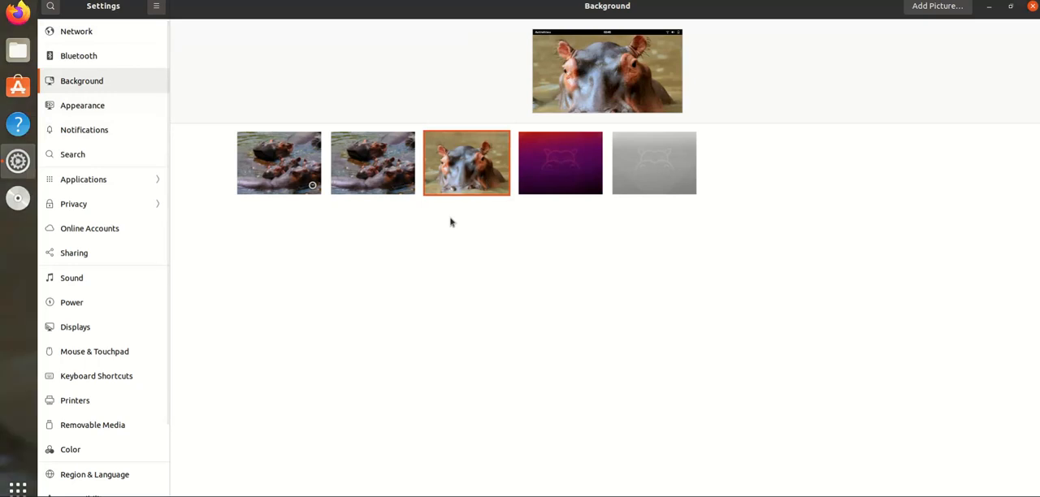
{"action": "left_click", "coordinate": [560, 163]}
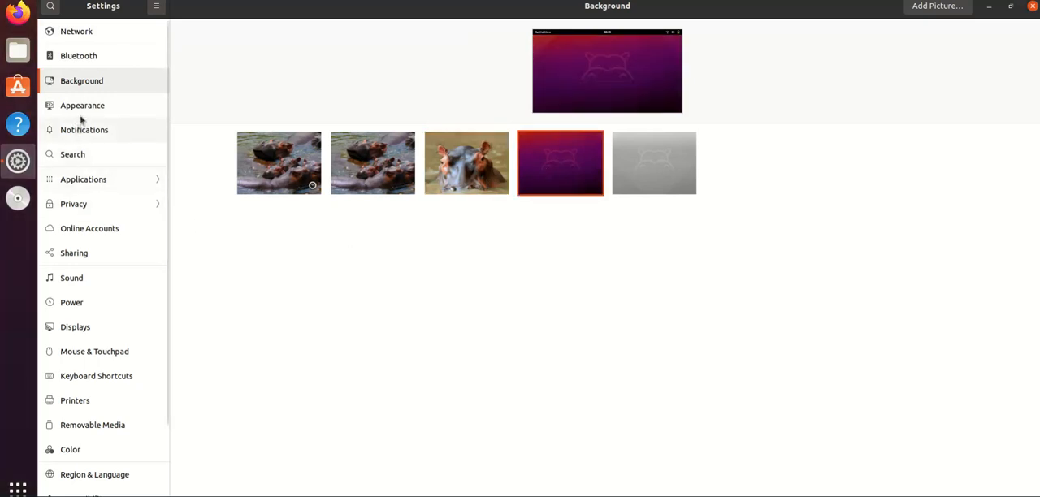
Change Appearance window colours from Standard to Dark, leaving Settings on Notifications.
{"action": "left_click", "coordinate": [82, 105]}
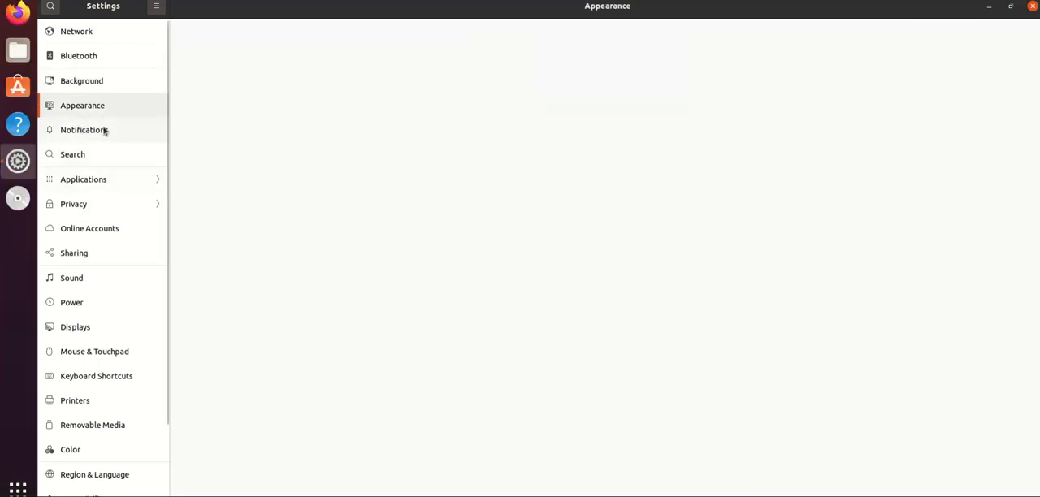
{"action": "left_click", "coordinate": [82, 105]}
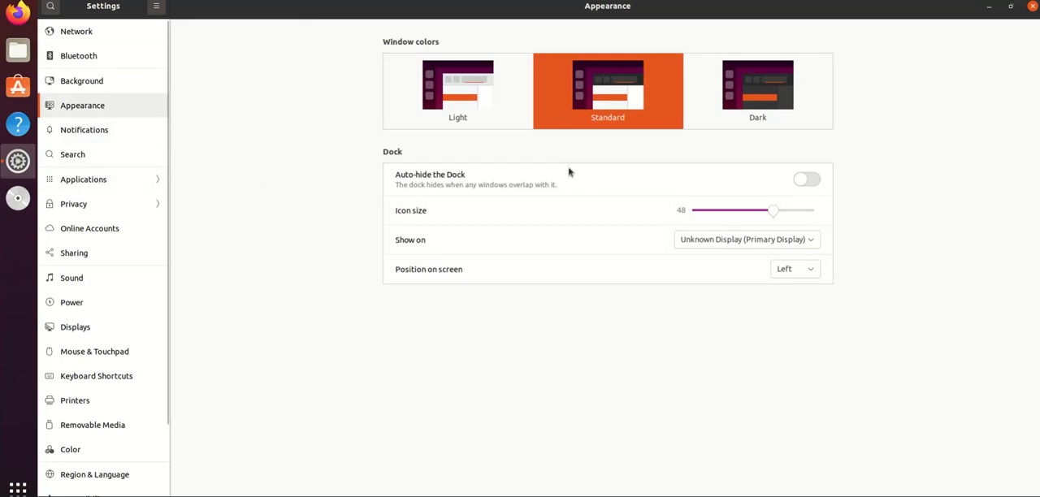
{"action": "left_click", "coordinate": [756, 89]}
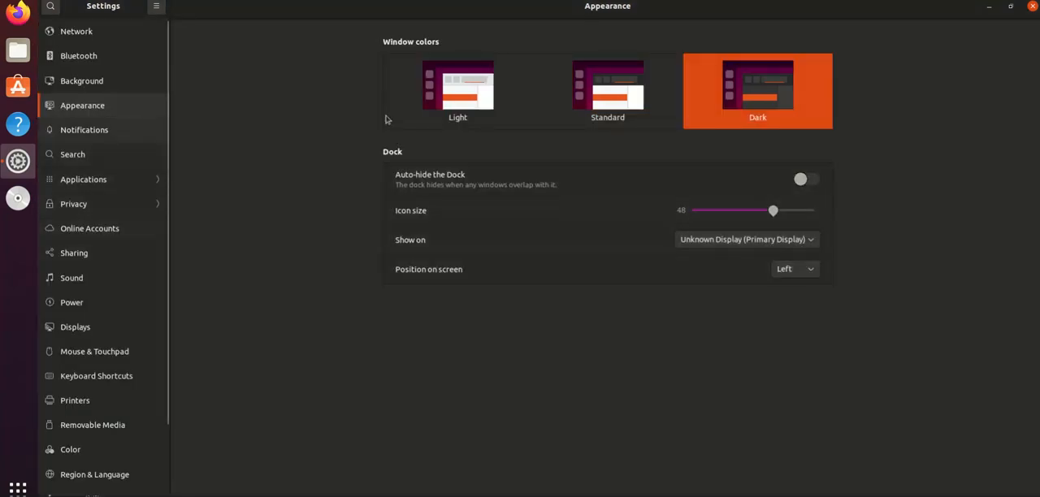
{"action": "left_click", "coordinate": [84, 129]}
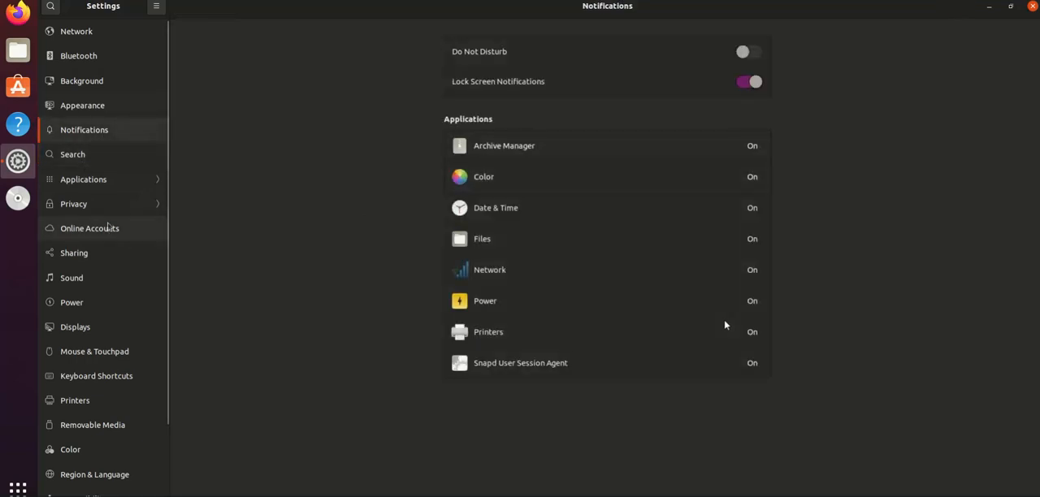
Disable Connectivity Checking, browse Location Services, File History & Trash and Diagnostics, then go back.
{"action": "left_click", "coordinate": [82, 178]}
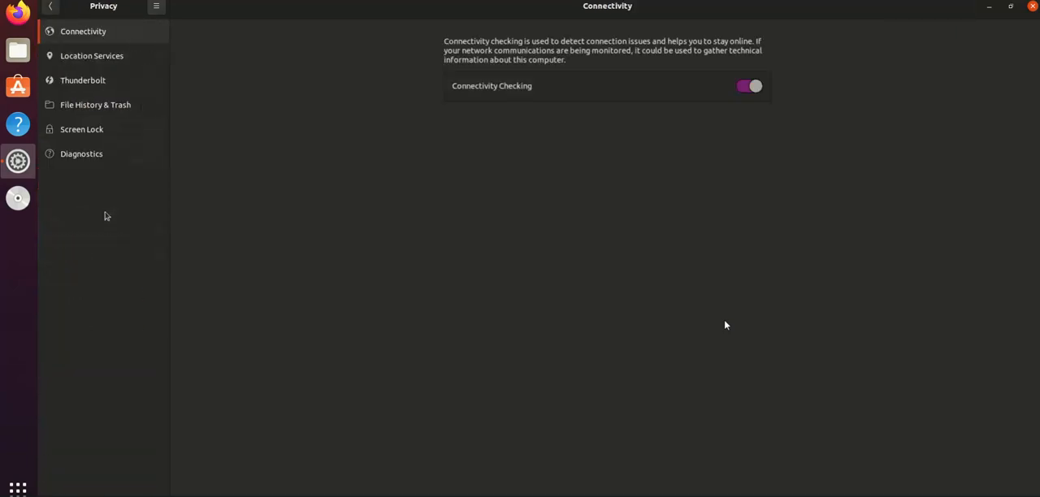
{"action": "mouse_move", "coordinate": [456, 68]}
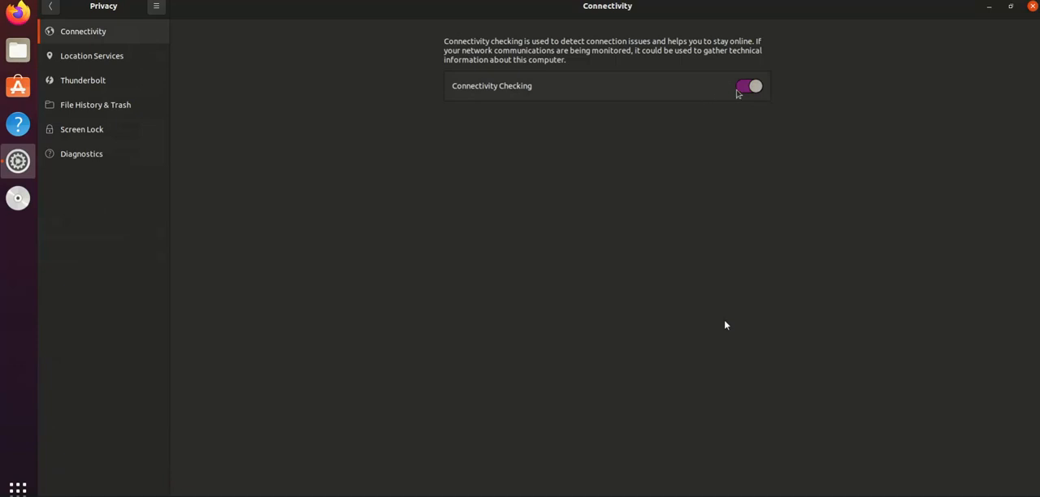
{"action": "left_click", "coordinate": [748, 86]}
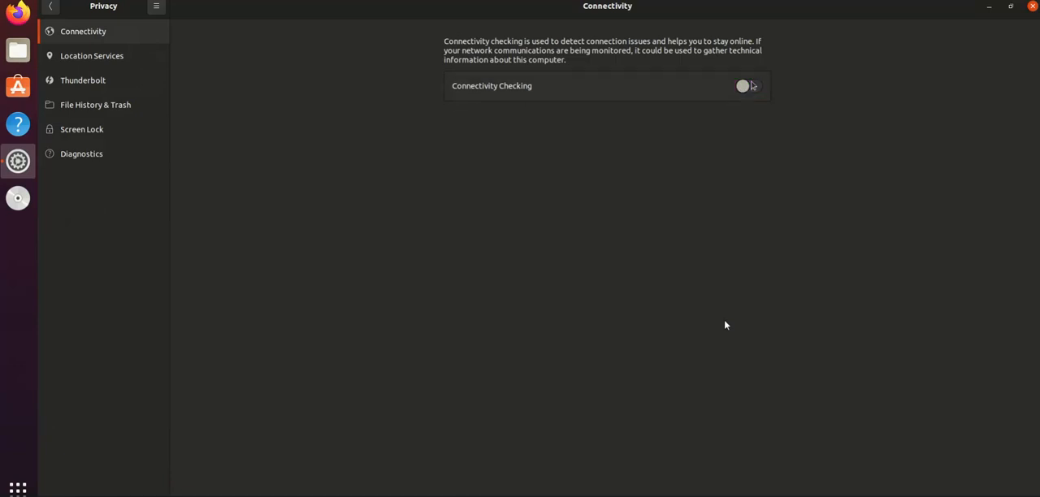
{"action": "left_click", "coordinate": [91, 55]}
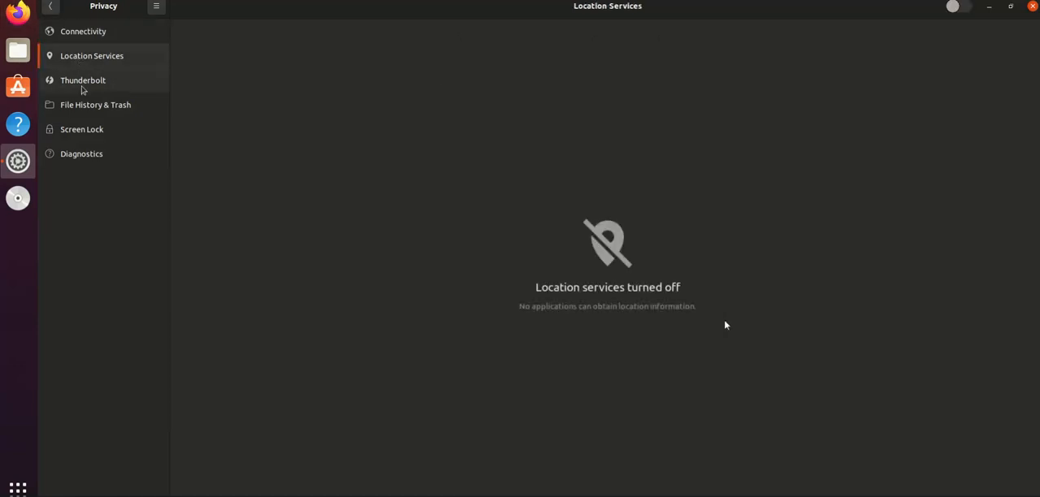
{"action": "left_click", "coordinate": [95, 104]}
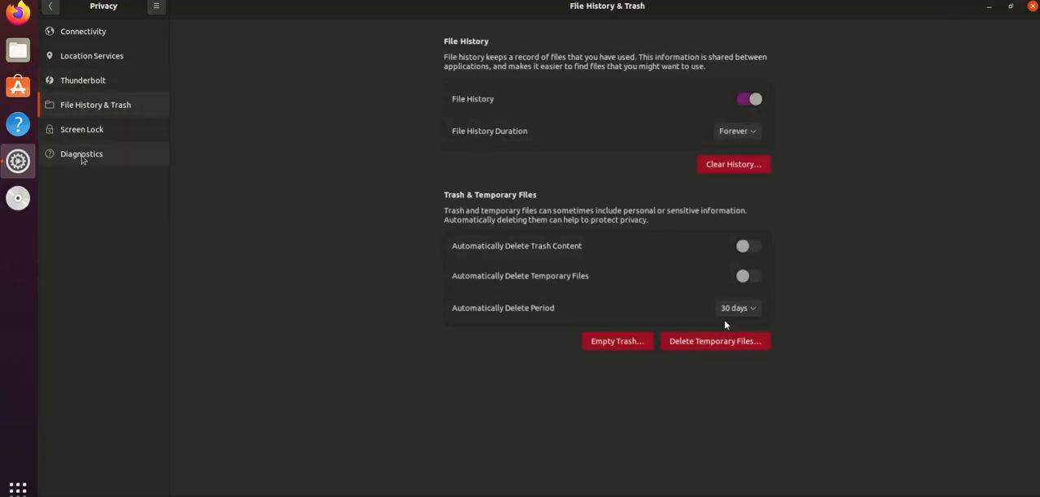
{"action": "mouse_move", "coordinate": [82, 129]}
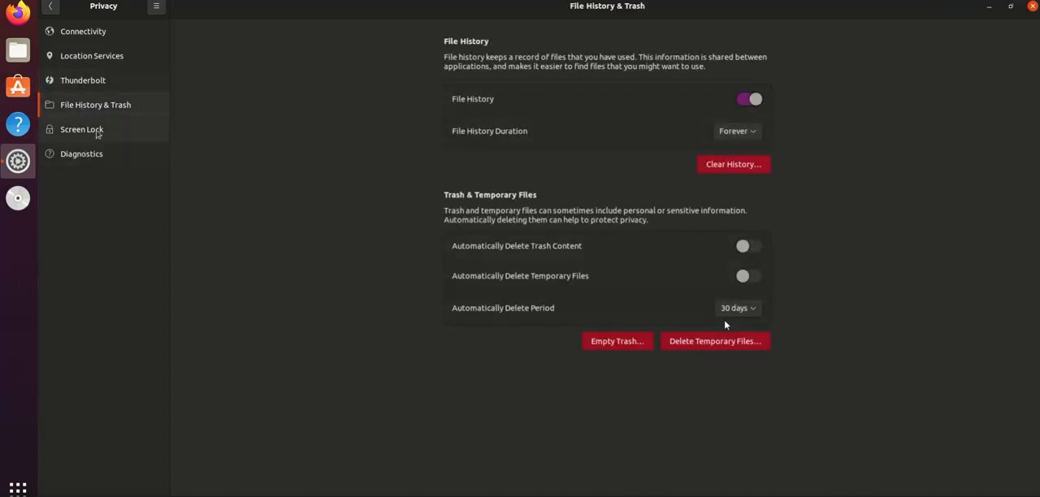
{"action": "left_click", "coordinate": [82, 154]}
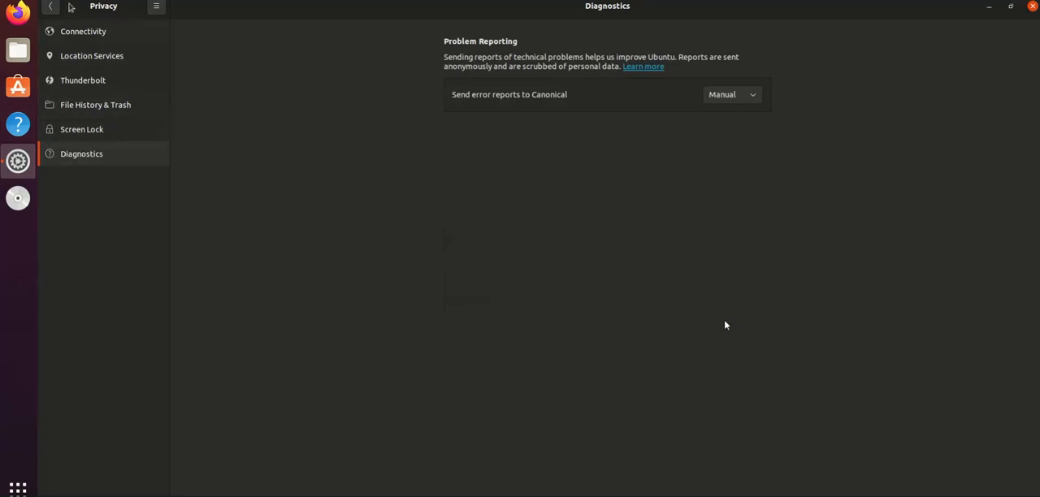
{"action": "left_click", "coordinate": [50, 6]}
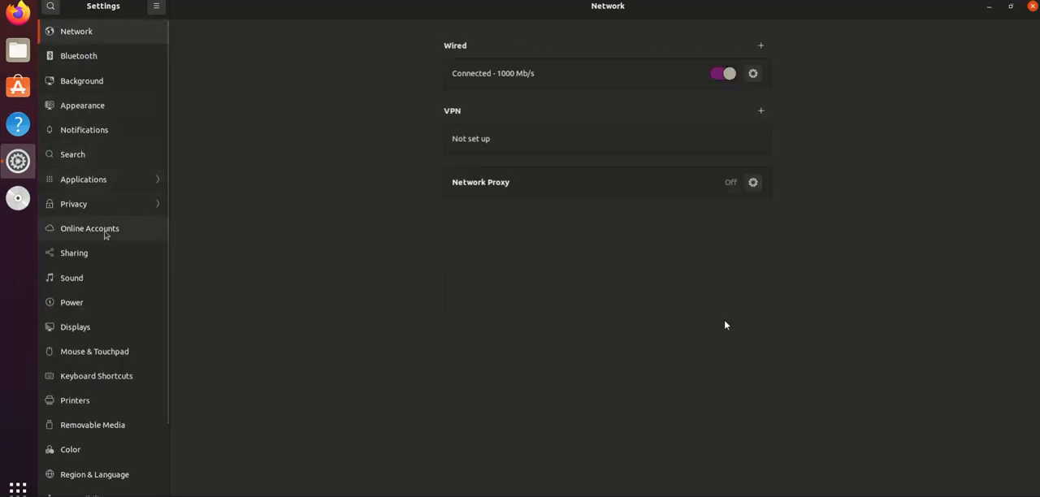
{"action": "mouse_move", "coordinate": [102, 218]}
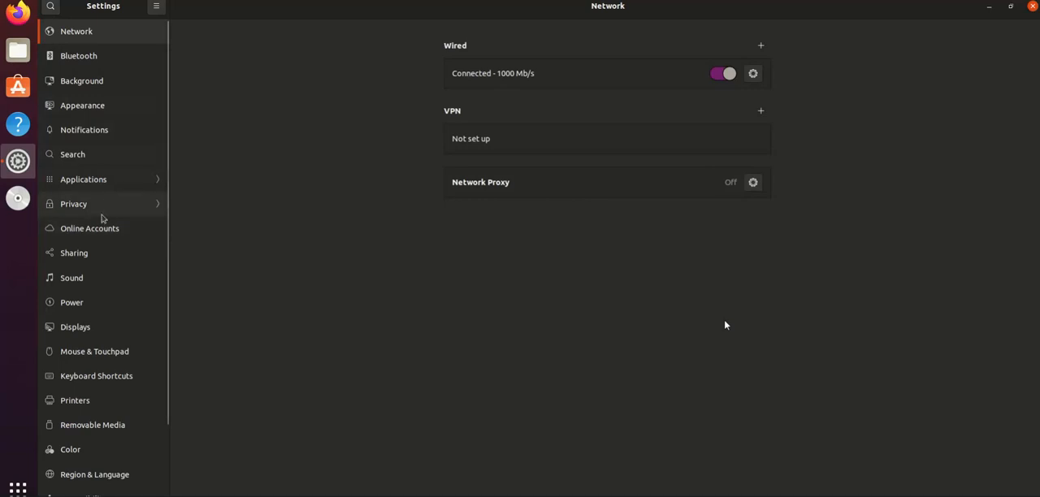
{"action": "mouse_move", "coordinate": [90, 228]}
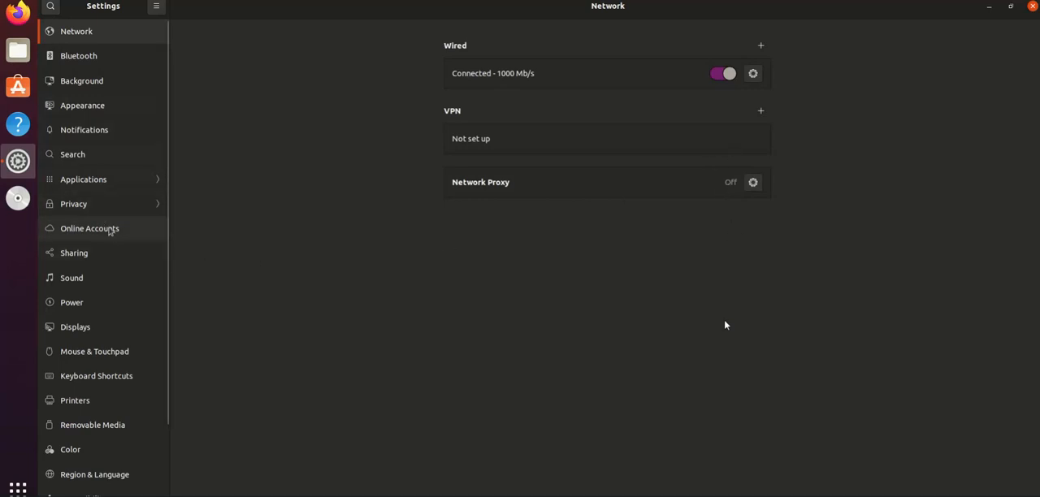
Switch Sharing on, then browse the Sound, Power, Displays and Mouse & Touchpad pages.
{"action": "left_click", "coordinate": [74, 253]}
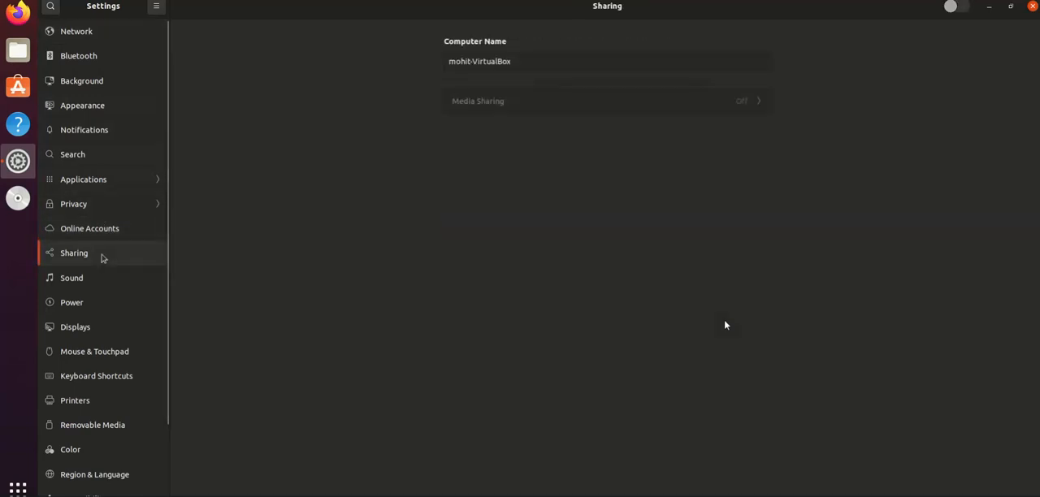
{"action": "mouse_move", "coordinate": [145, 327]}
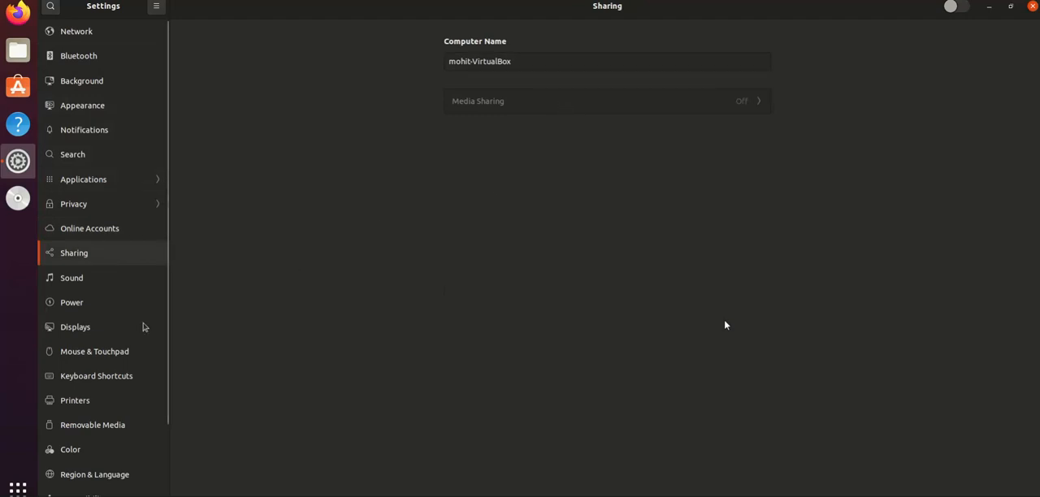
{"action": "mouse_move", "coordinate": [117, 278]}
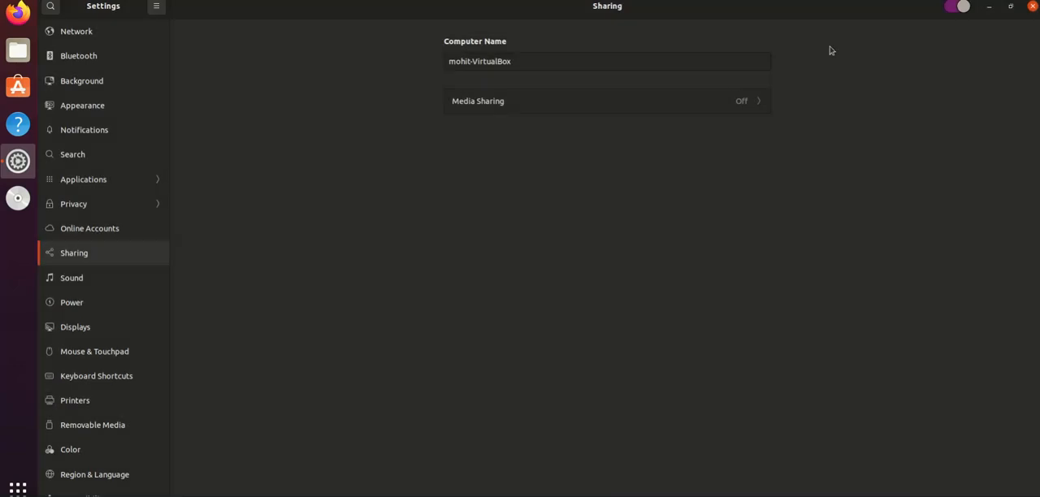
{"action": "left_click", "coordinate": [71, 278]}
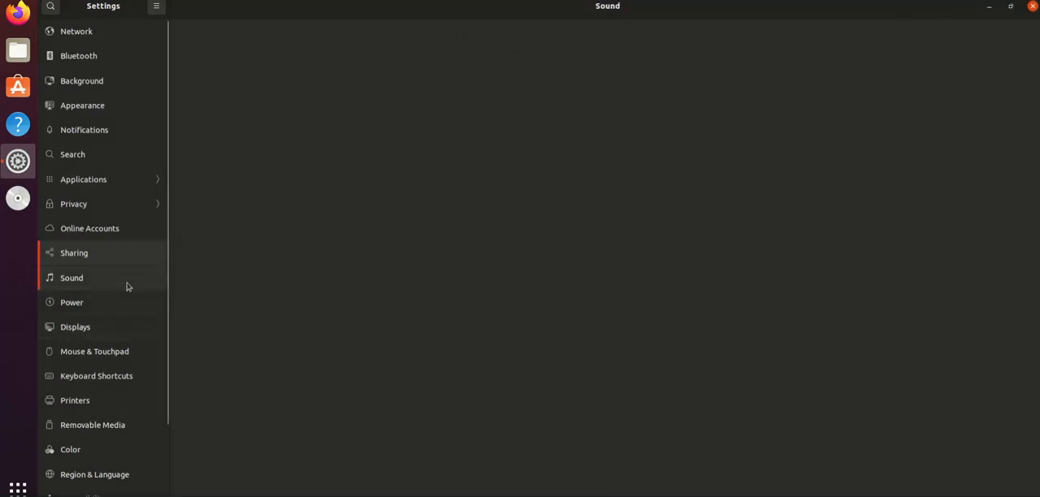
{"action": "left_click", "coordinate": [71, 302]}
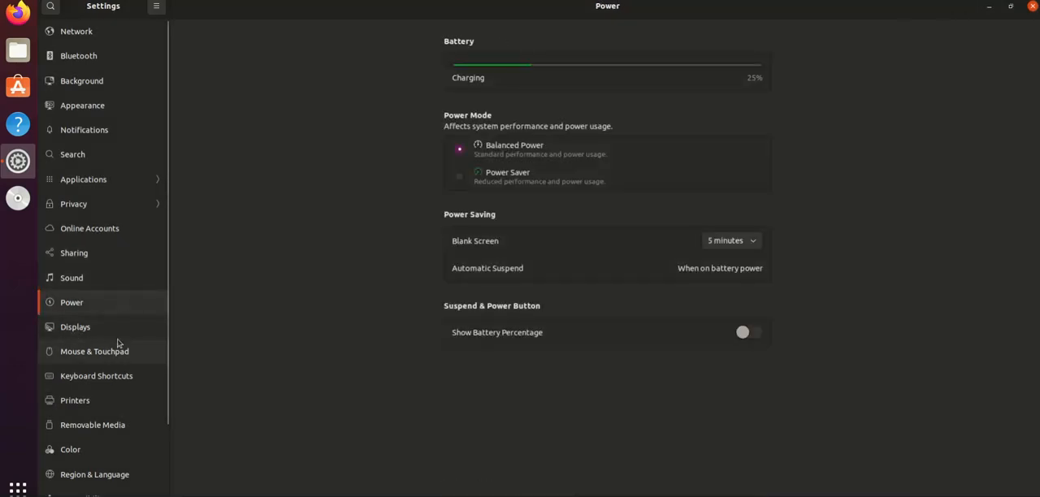
{"action": "left_click", "coordinate": [75, 327]}
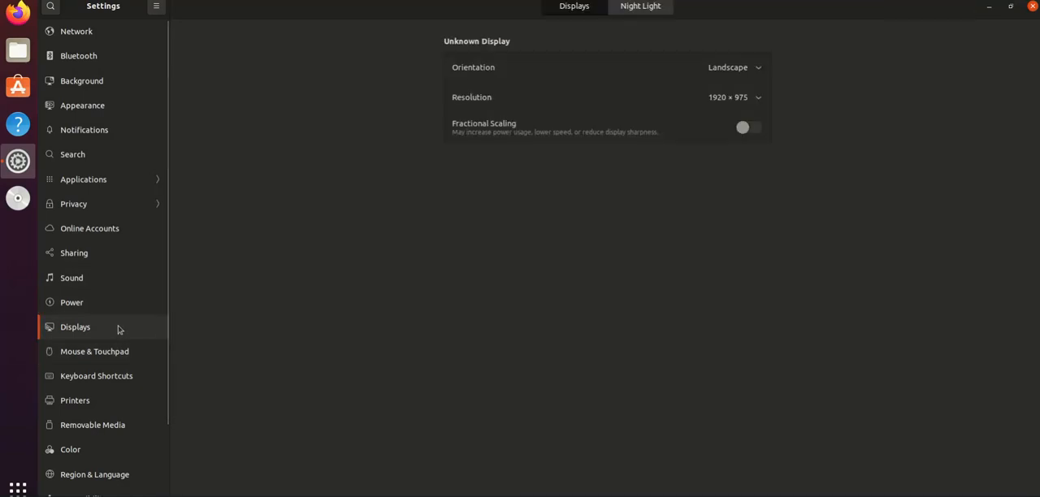
{"action": "left_click", "coordinate": [94, 351]}
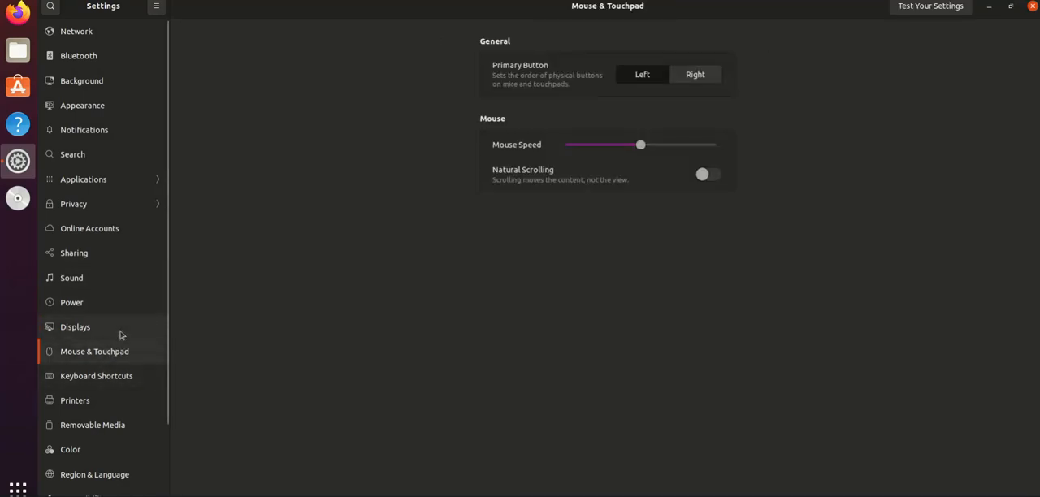
{"action": "mouse_move", "coordinate": [133, 379]}
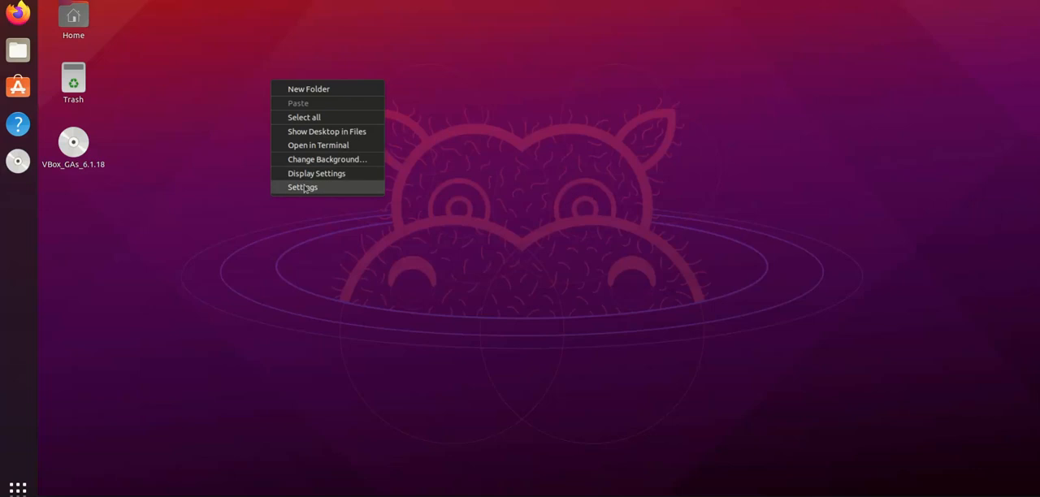
Open desktop icon settings from the desktop right-click menu, move the window aside, then close it.
{"action": "left_click", "coordinate": [302, 187]}
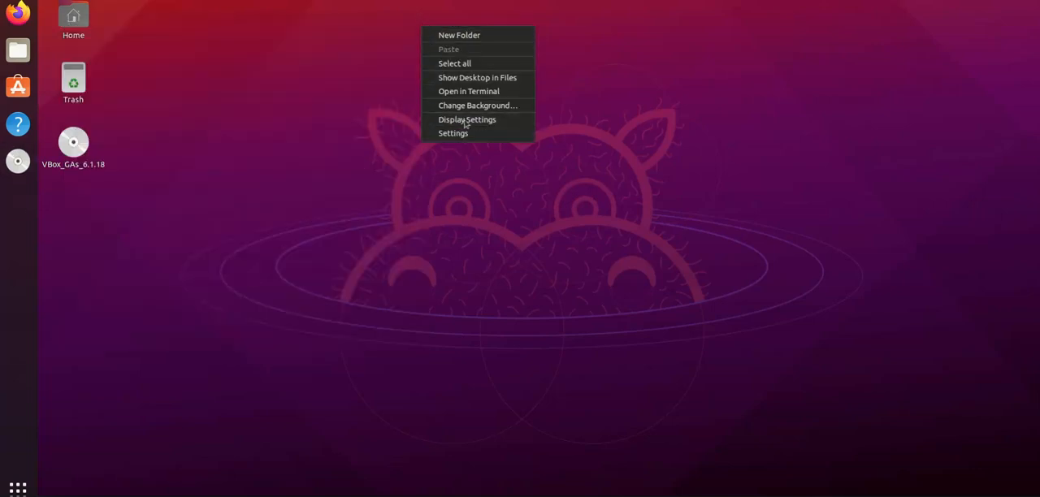
{"action": "mouse_move", "coordinate": [469, 91]}
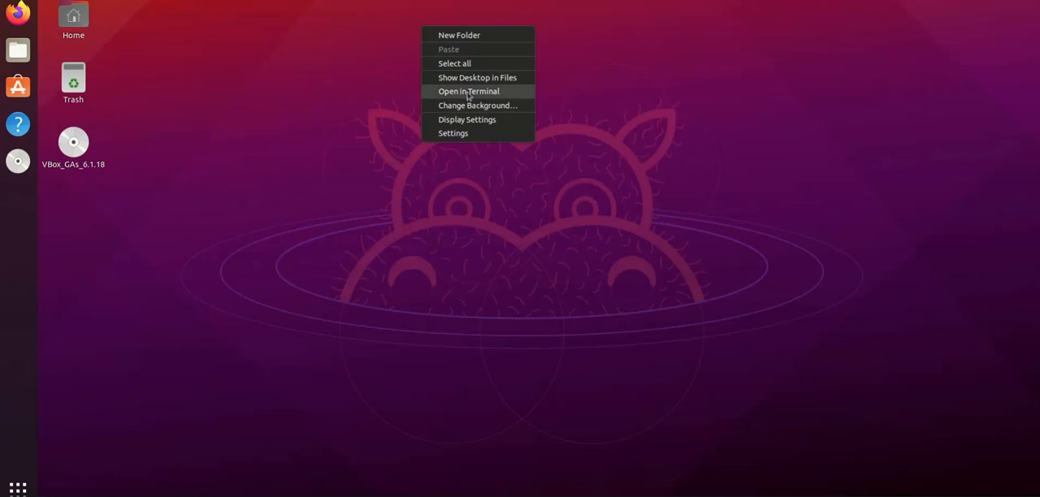
{"action": "mouse_move", "coordinate": [477, 105]}
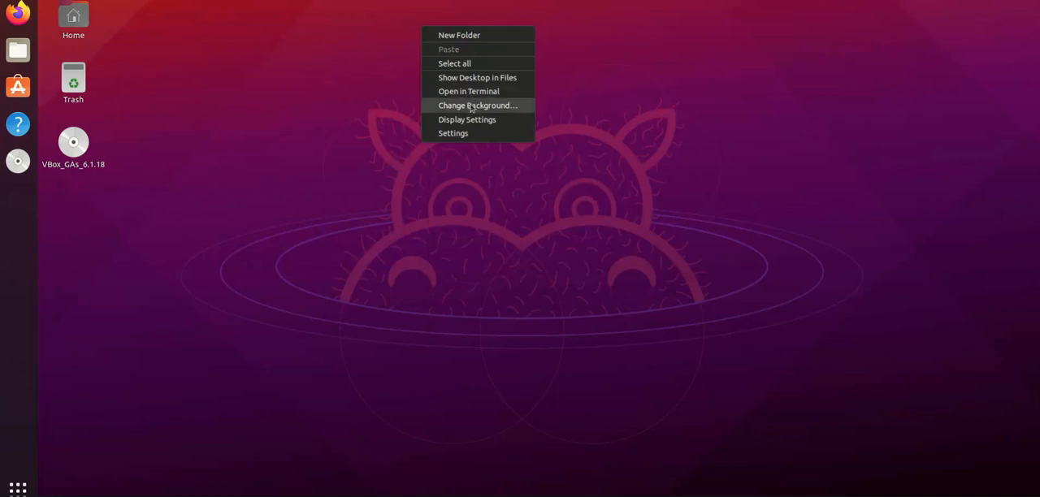
{"action": "mouse_move", "coordinate": [478, 119]}
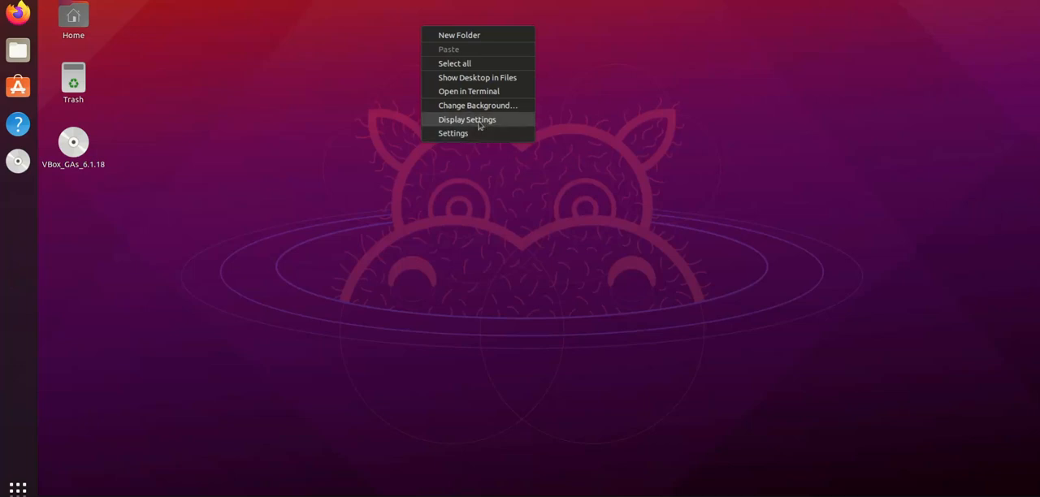
{"action": "left_click", "coordinate": [452, 132]}
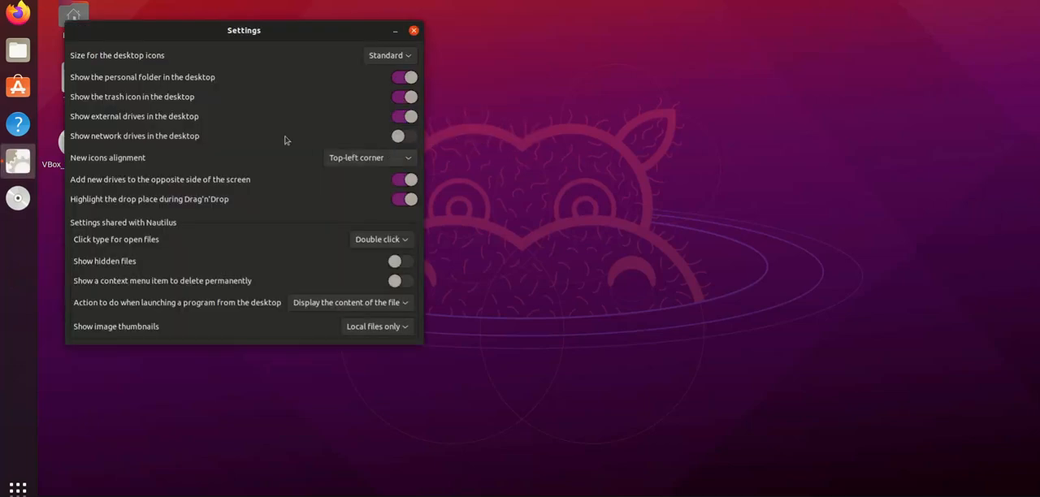
{"action": "left_click_drag", "start_coordinate": [244, 30], "coordinate": [472, 57]}
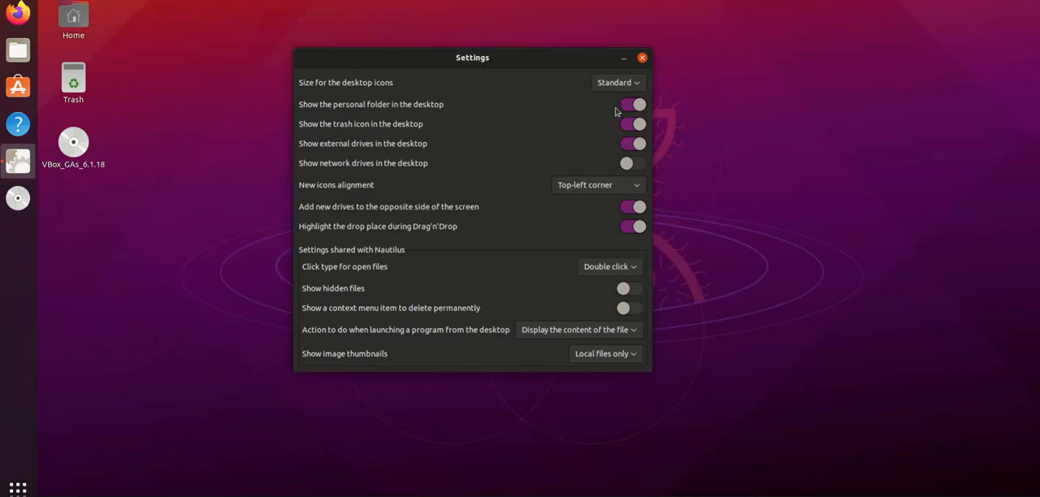
{"action": "left_click", "coordinate": [642, 57]}
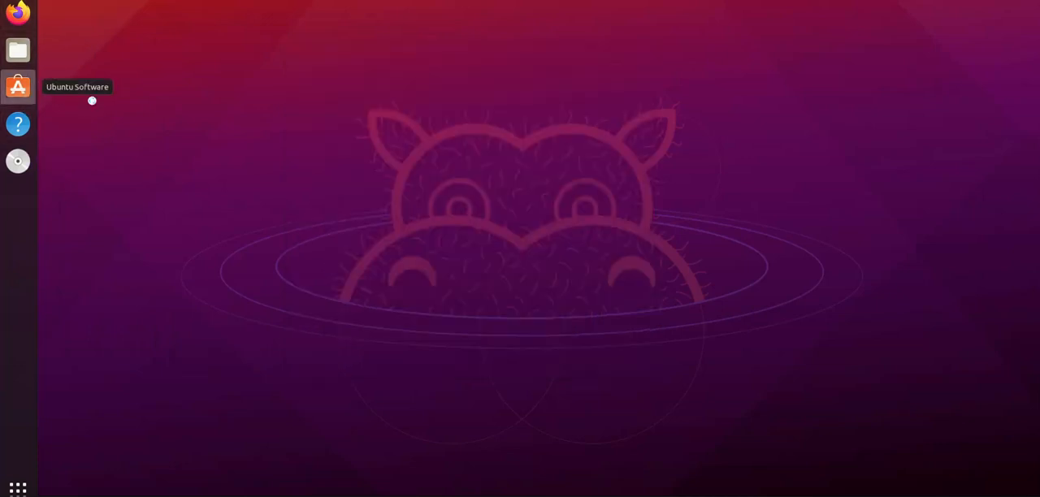
{"action": "mouse_move", "coordinate": [547, 120]}
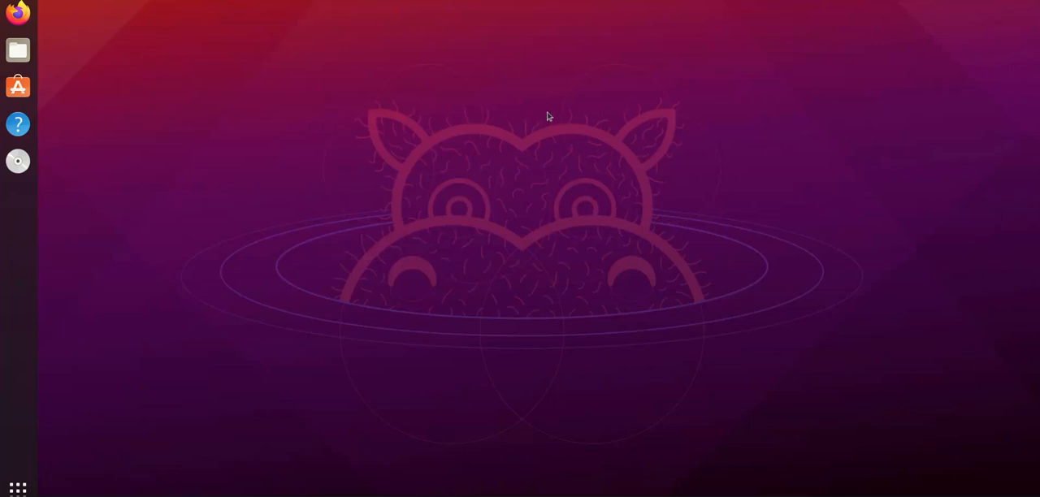
{"action": "left_click", "coordinate": [18, 87]}
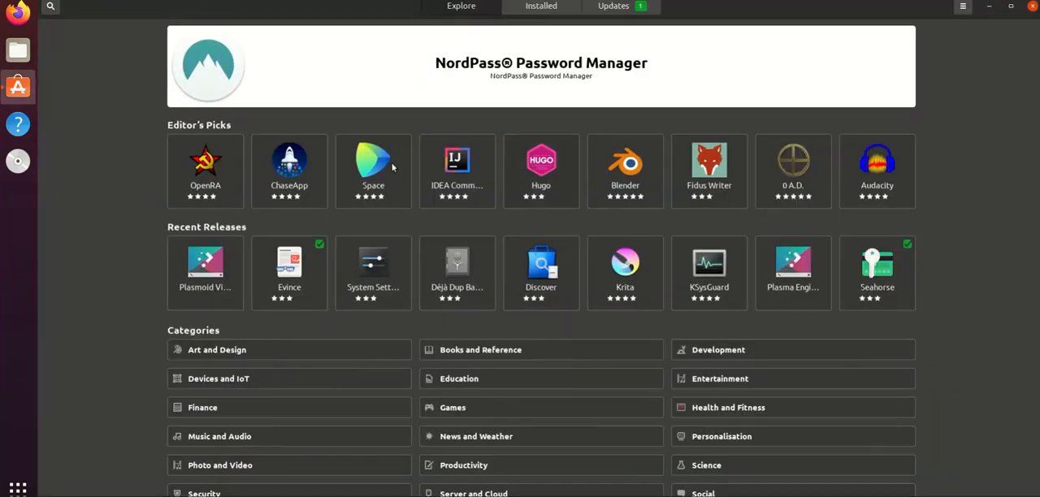
{"action": "mouse_move", "coordinate": [488, 294]}
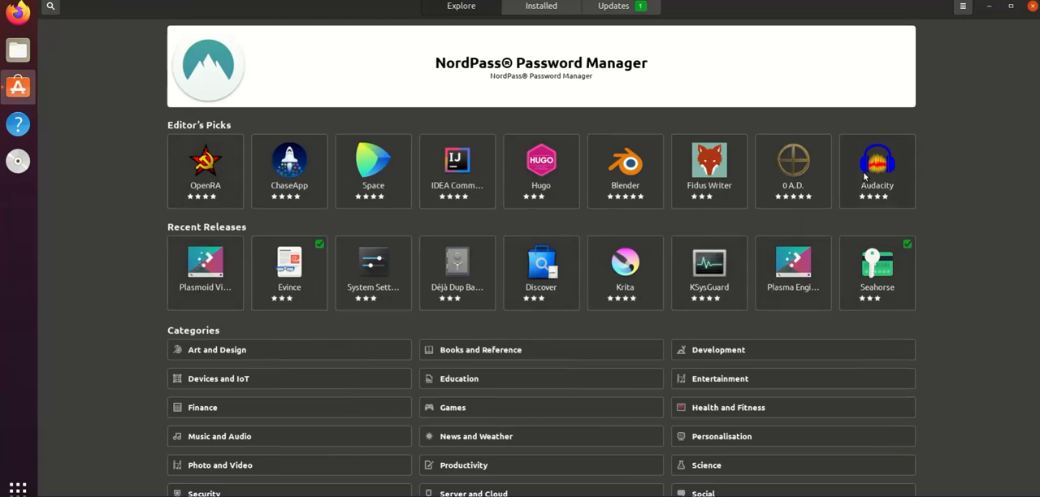
{"action": "mouse_move", "coordinate": [411, 221]}
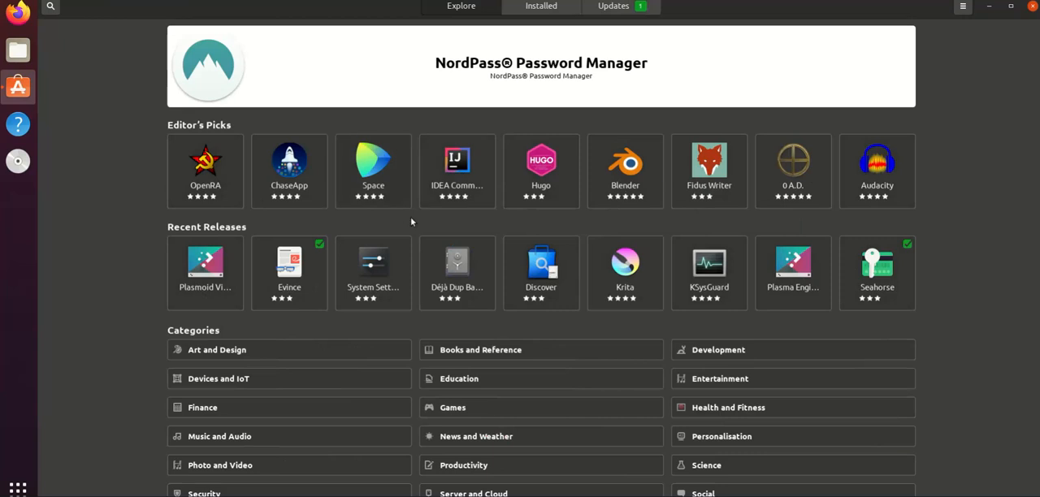
{"action": "mouse_move", "coordinate": [179, 172]}
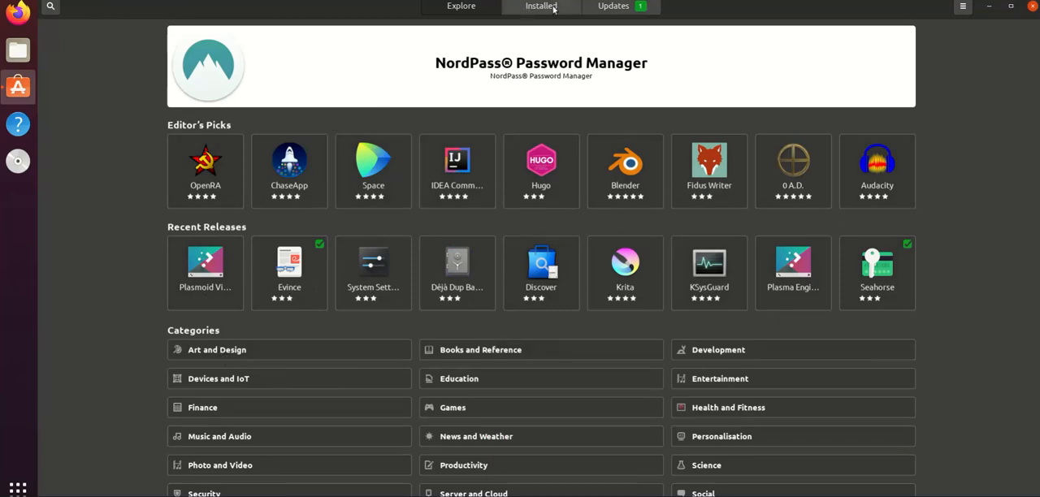
Authorise the GTK Common Themes update from Updates, then go back to Explore.
{"action": "left_click", "coordinate": [613, 7]}
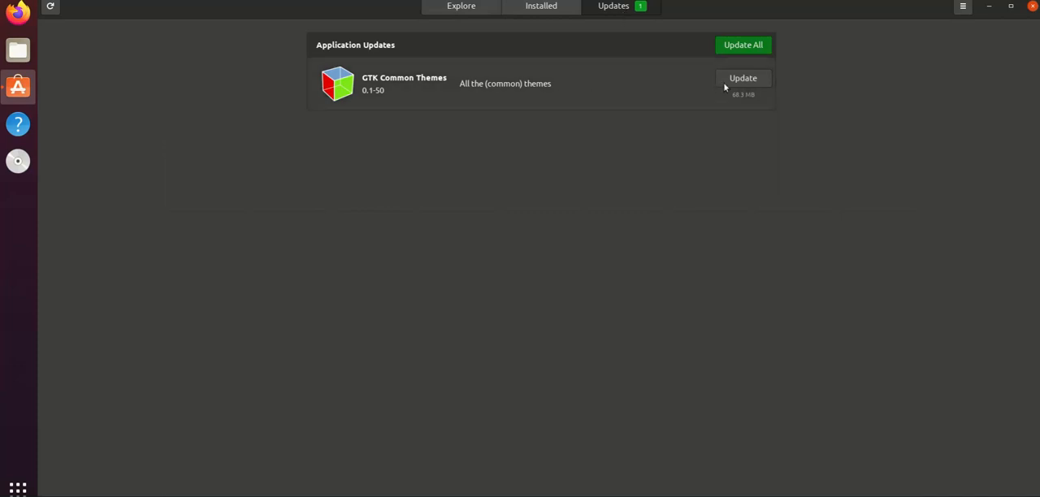
{"action": "left_click", "coordinate": [743, 78]}
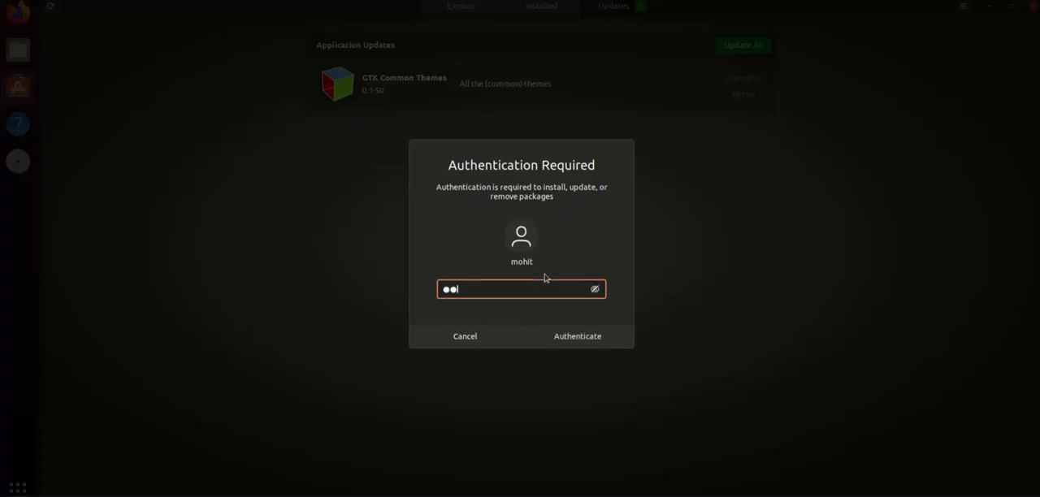
{"action": "left_click", "coordinate": [577, 335]}
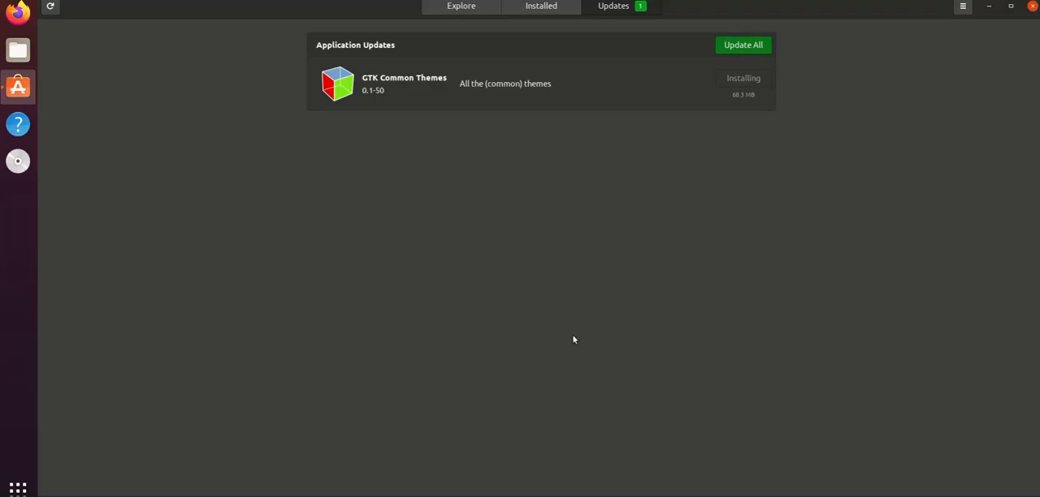
{"action": "mouse_move", "coordinate": [581, 167]}
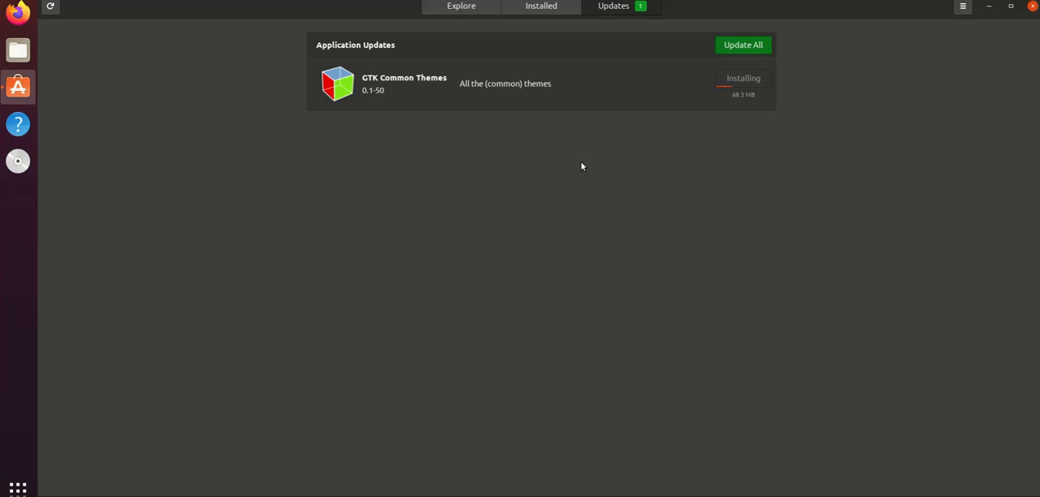
{"action": "left_click", "coordinate": [461, 6]}
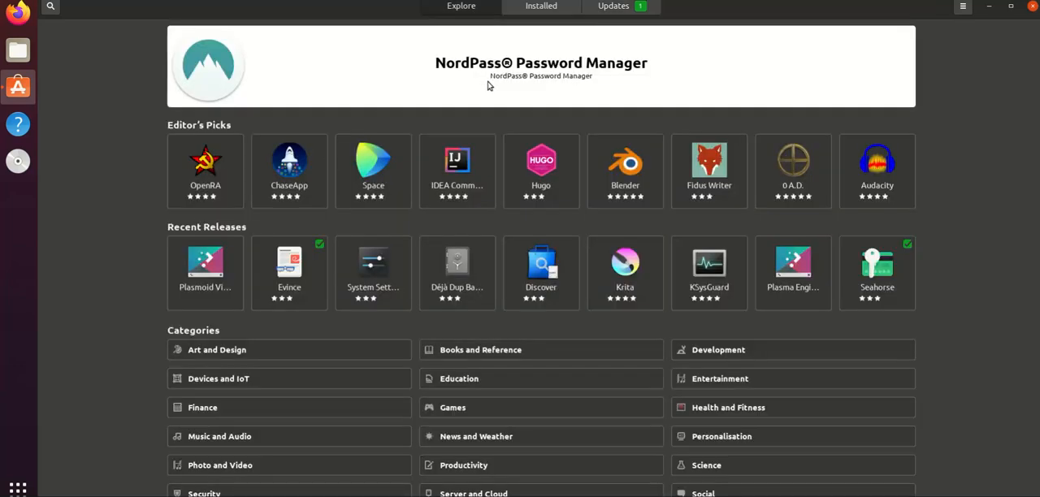
{"action": "mouse_move", "coordinate": [488, 86]}
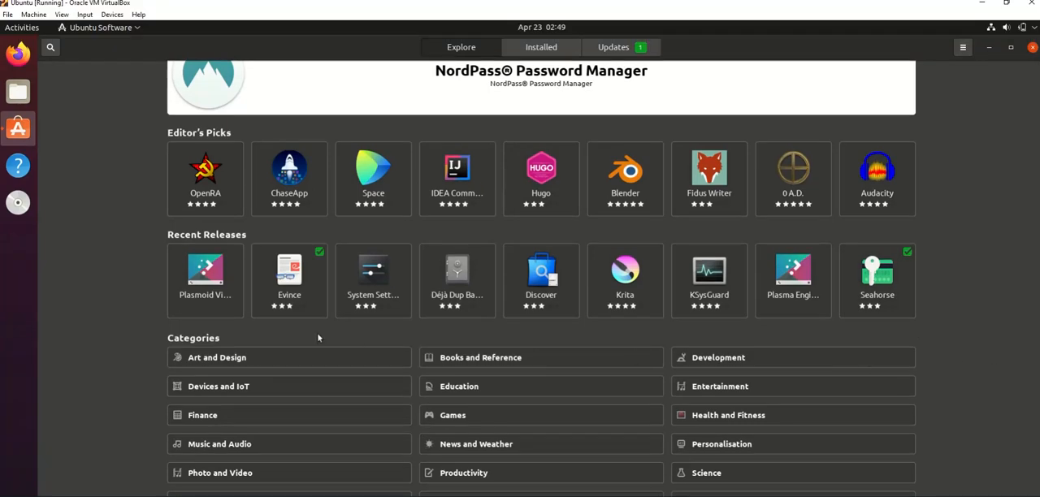
{"action": "mouse_move", "coordinate": [304, 202]}
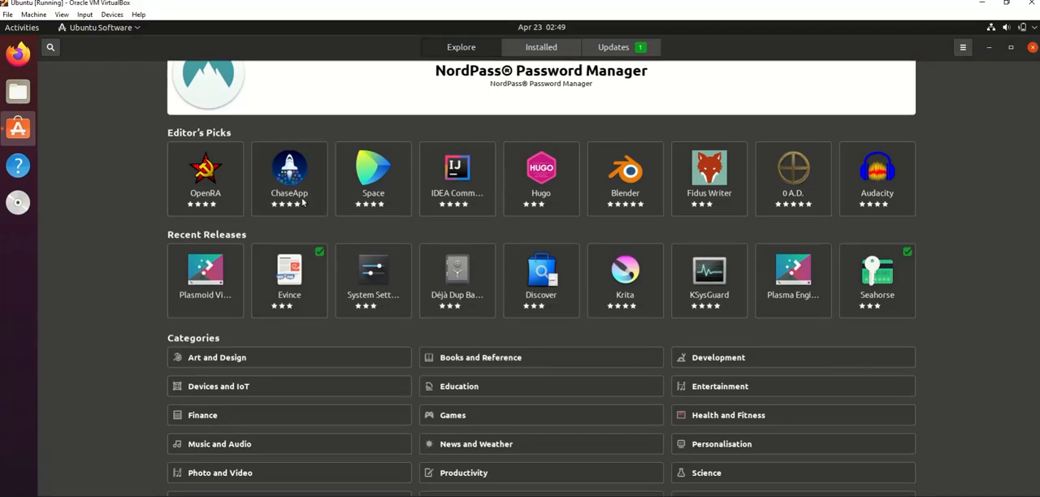
{"action": "mouse_move", "coordinate": [96, 242]}
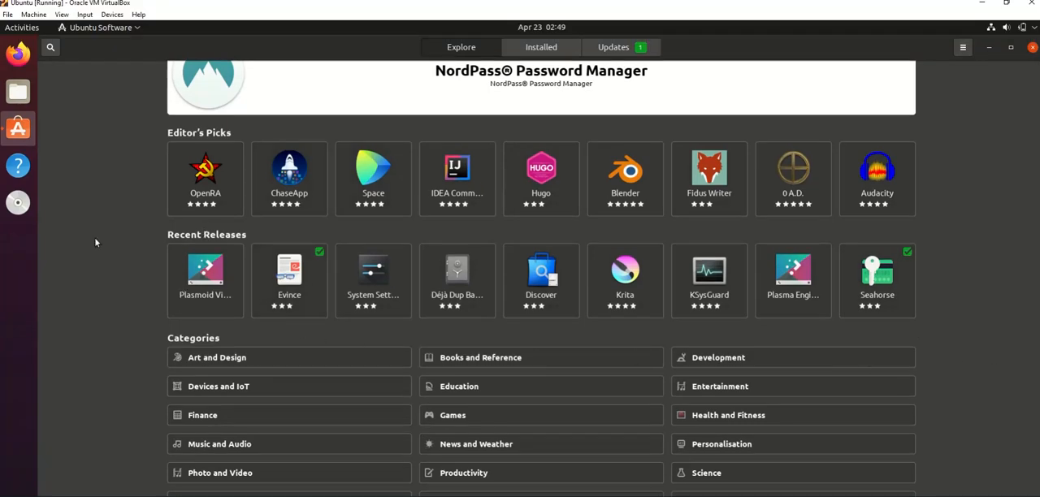
Glance at the VirtualBox Devices menu, then close the Ubuntu Software window.
{"action": "left_click", "coordinate": [113, 15]}
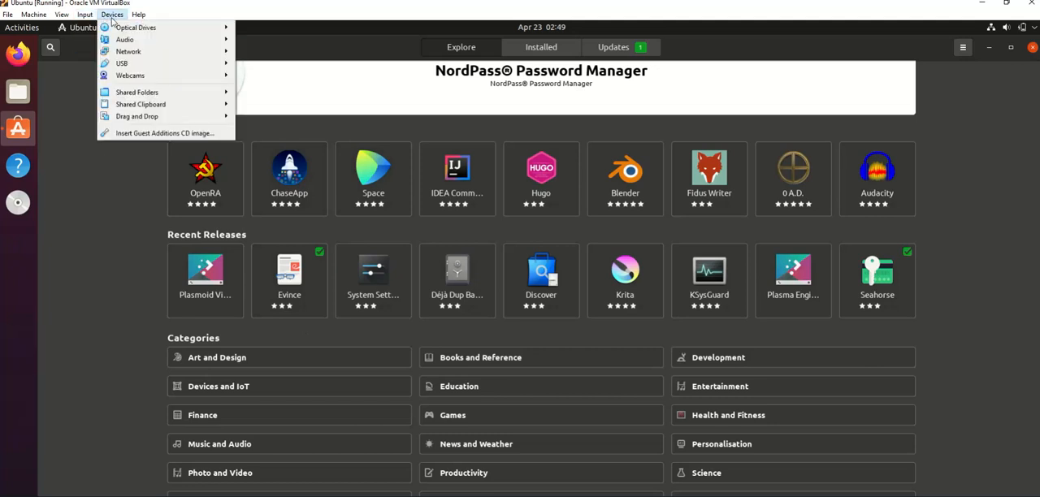
{"action": "mouse_move", "coordinate": [122, 63]}
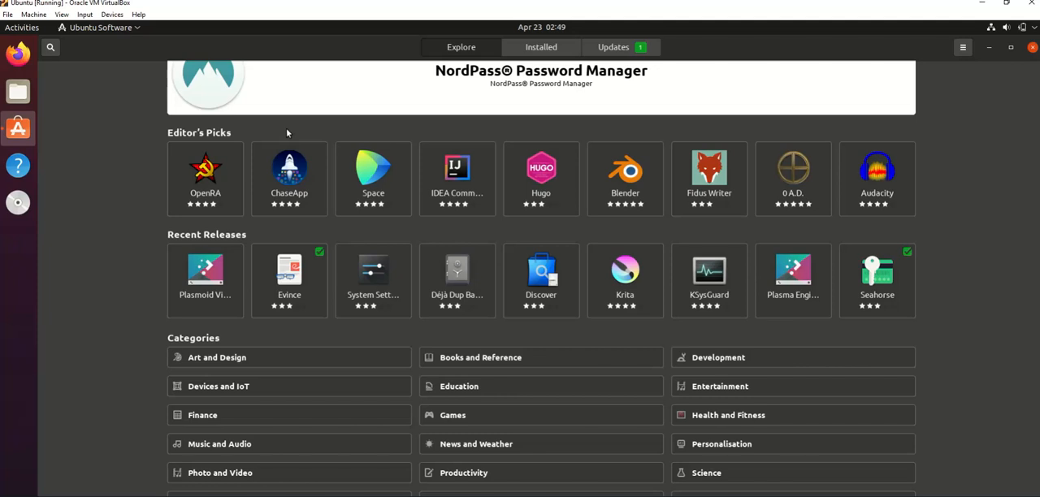
{"action": "left_click", "coordinate": [1031, 46]}
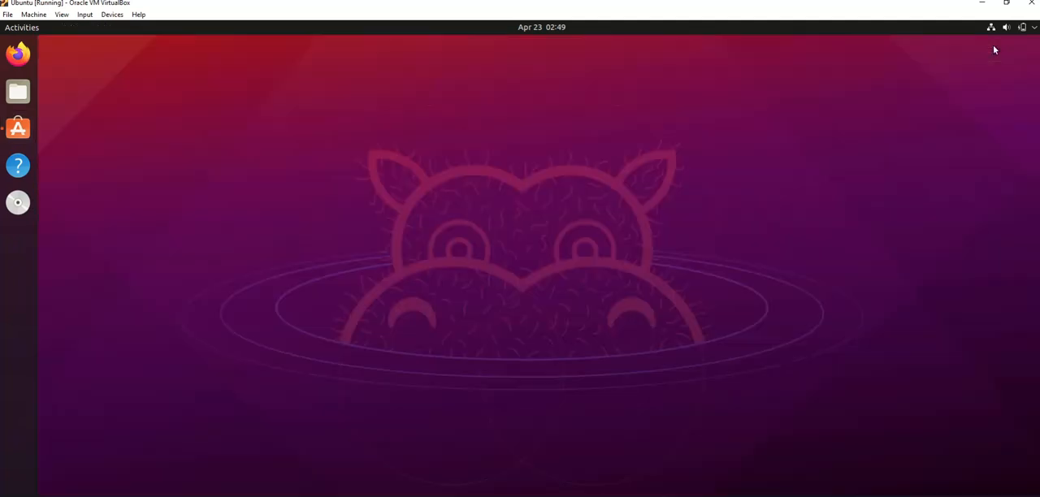
{"action": "mouse_move", "coordinate": [18, 52]}
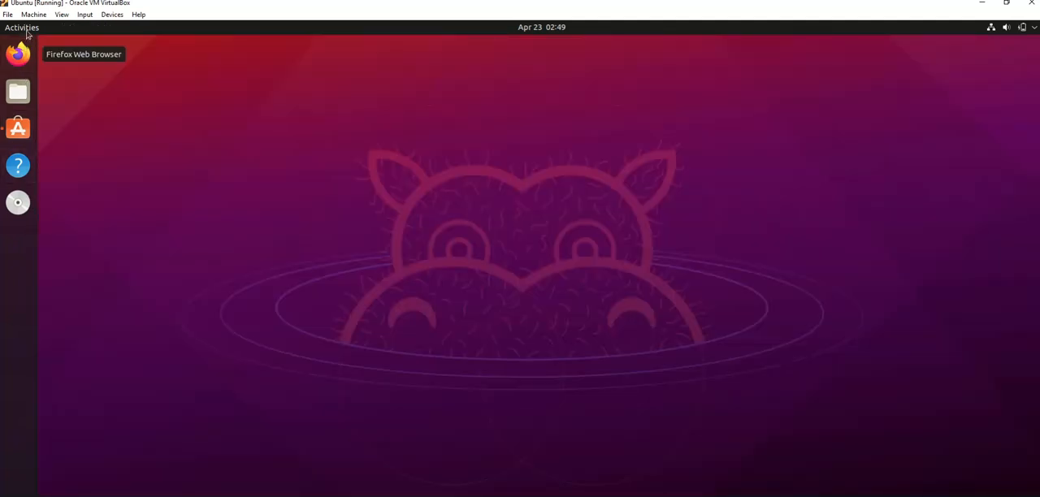
{"action": "mouse_move", "coordinate": [636, 182]}
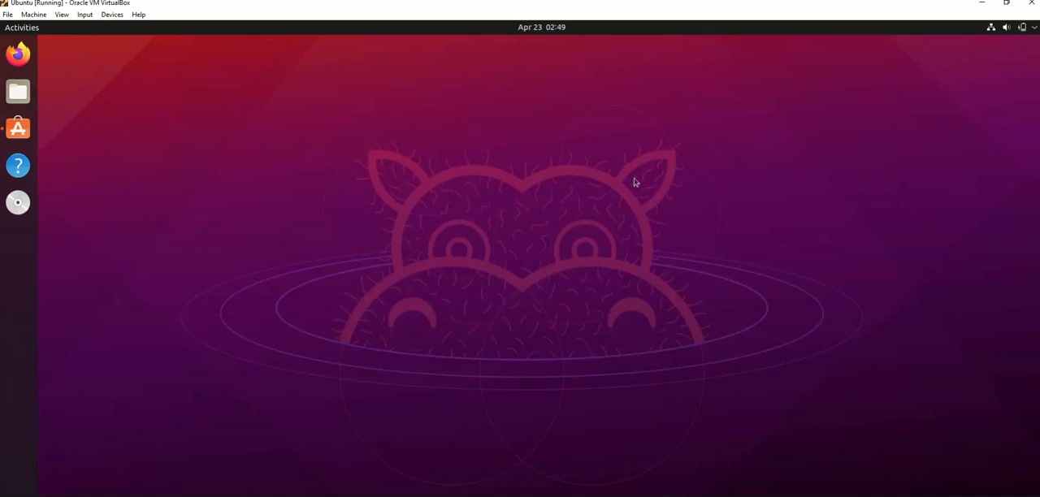
Launch Settings from the top-right system menu and scroll the sidebar to Wacom Tablet.
{"action": "left_click", "coordinate": [1022, 26]}
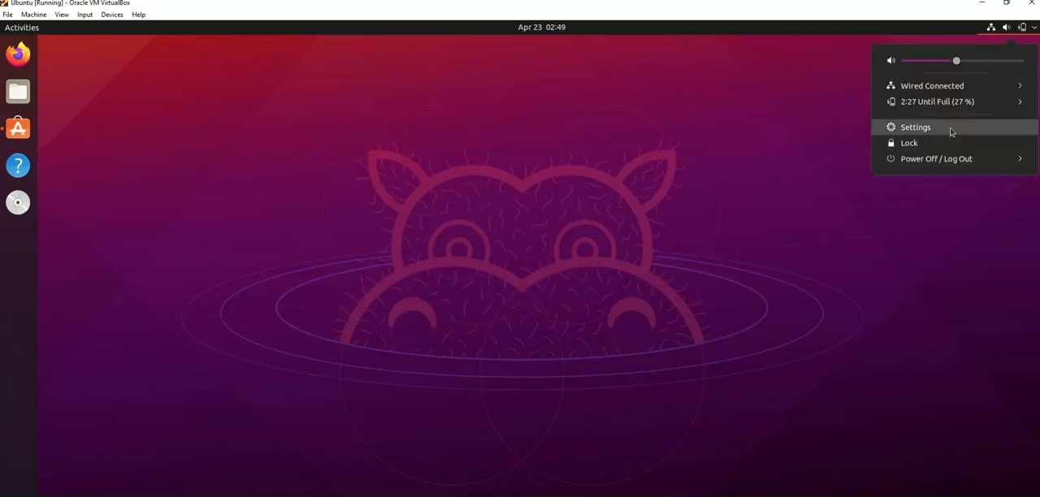
{"action": "left_click", "coordinate": [915, 127]}
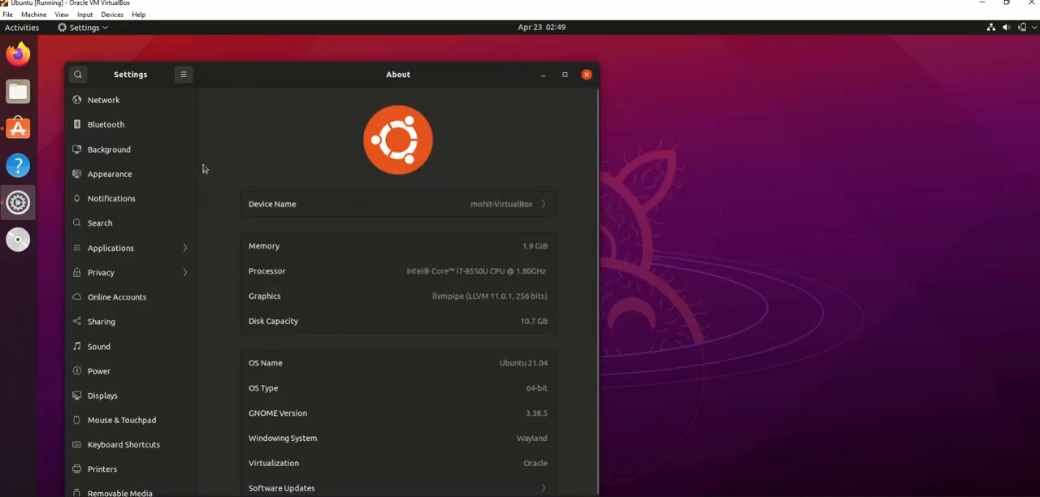
{"action": "scroll", "scroll_direction": "down", "scroll_amount": 3}
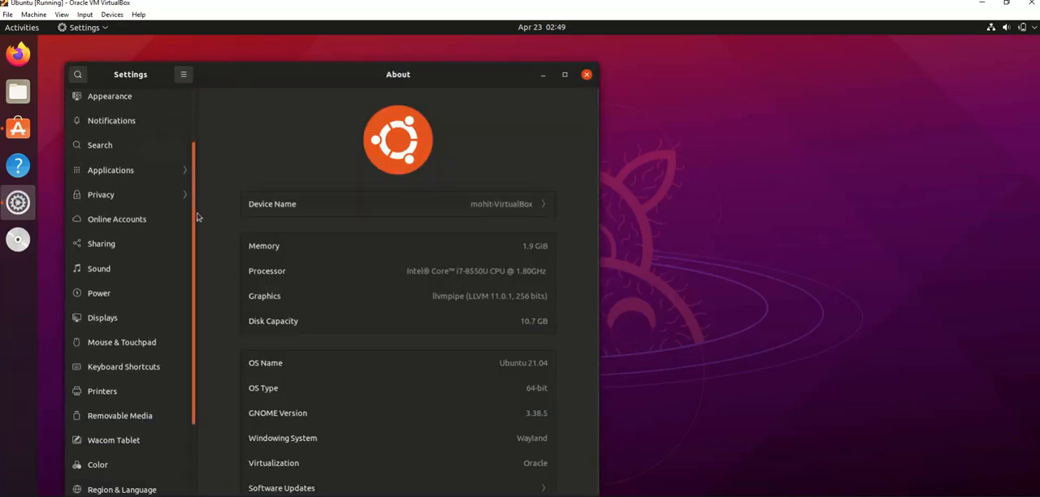
{"action": "scroll", "scroll_direction": "down", "scroll_amount": 3}
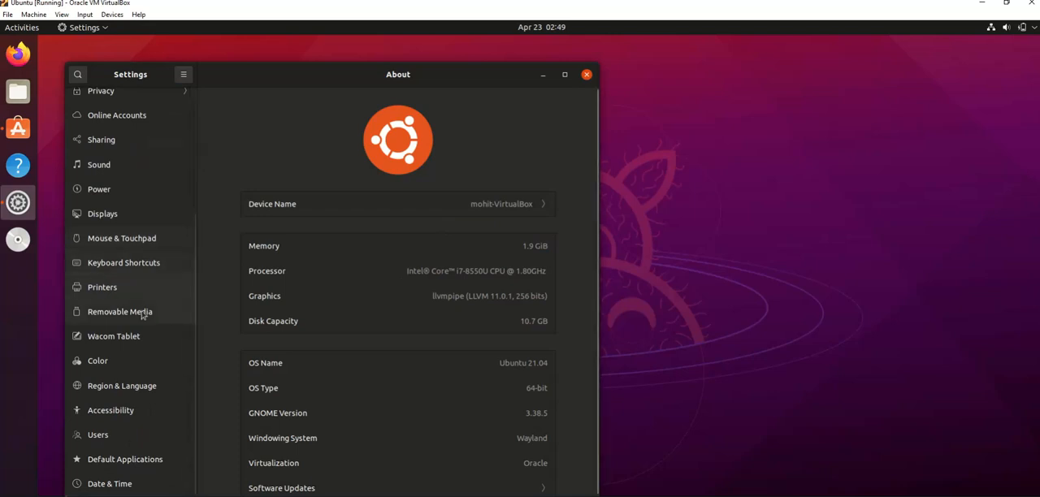
{"action": "left_click", "coordinate": [114, 336]}
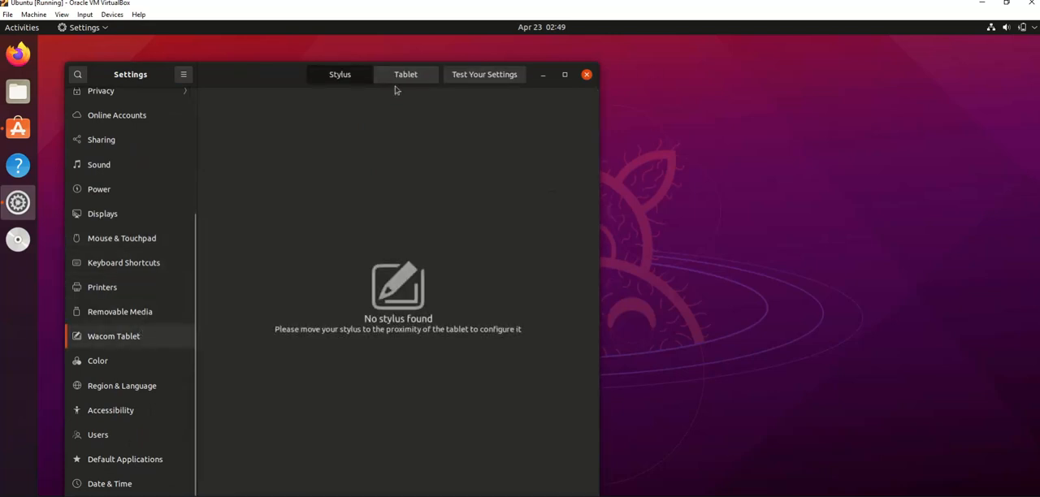
Check the One by Wacom (small) tablet details and draw test strokes in the test pad.
{"action": "left_click", "coordinate": [406, 74]}
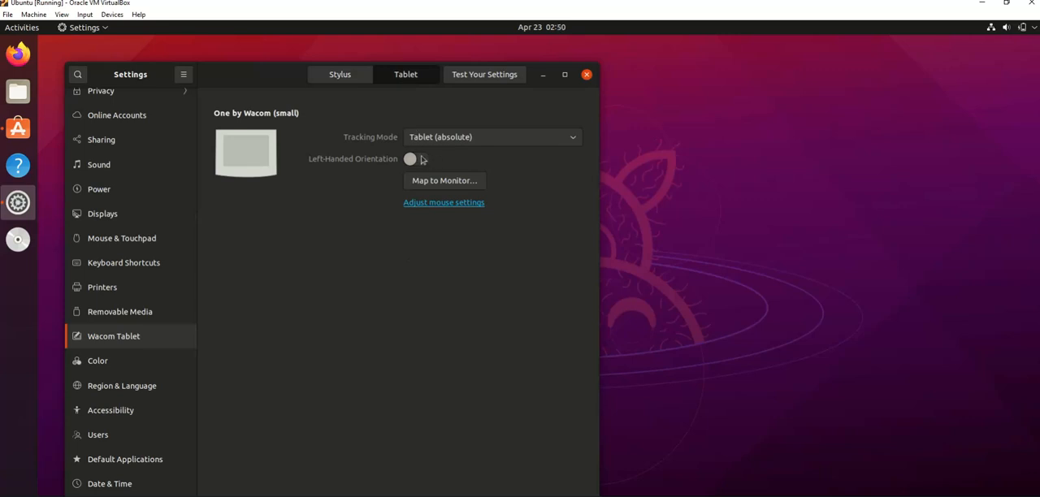
{"action": "left_click", "coordinate": [484, 74]}
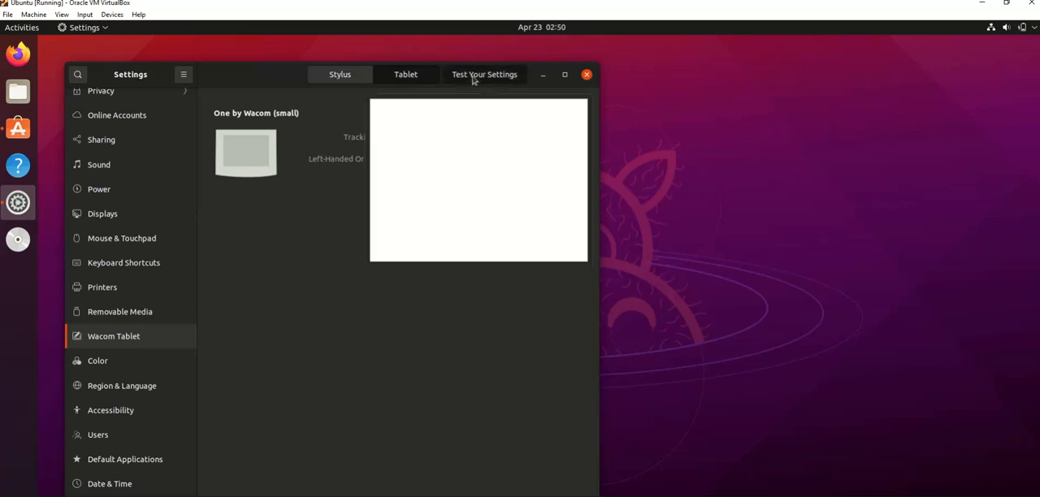
{"action": "mouse_move", "coordinate": [464, 149]}
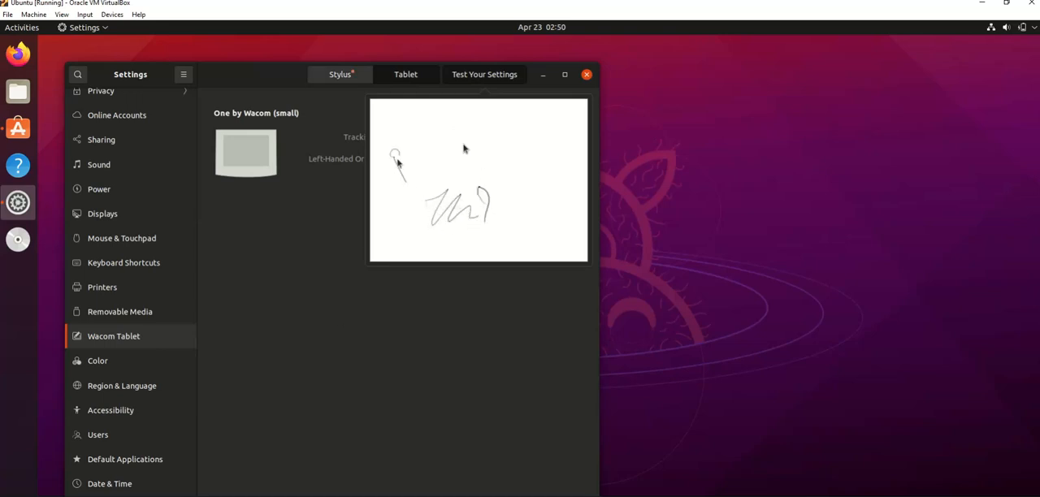
{"action": "left_click_drag", "start_coordinate": [394, 158], "coordinate": [459, 134]}
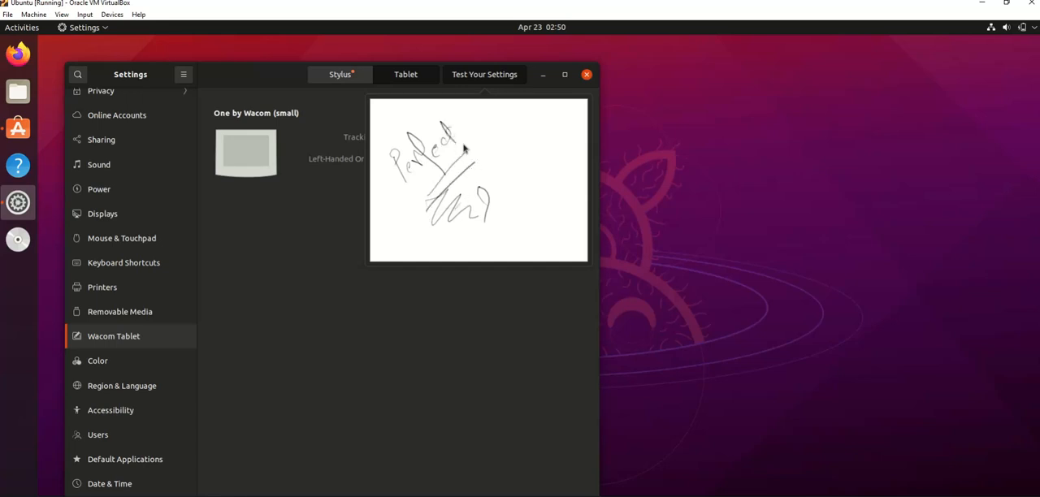
{"action": "mouse_move", "coordinate": [559, 160]}
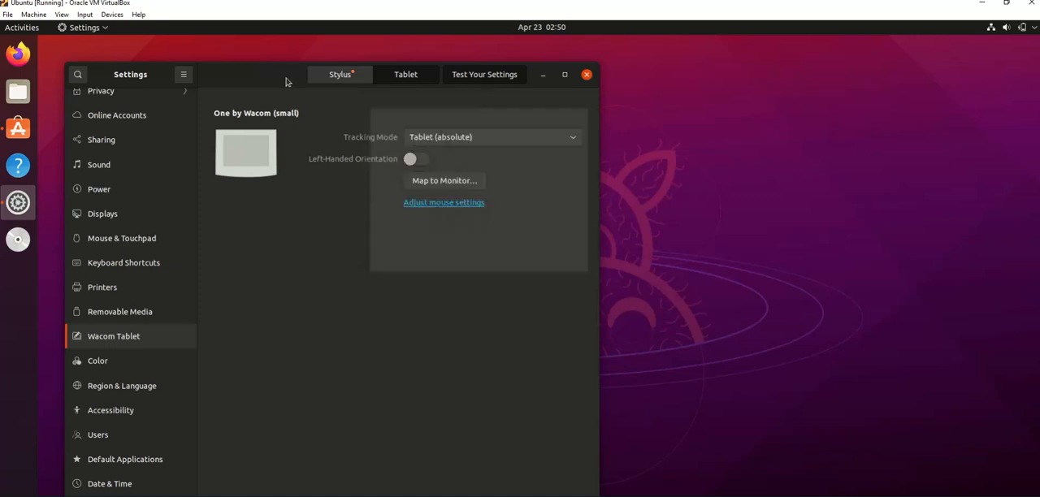
{"action": "mouse_move", "coordinate": [587, 74]}
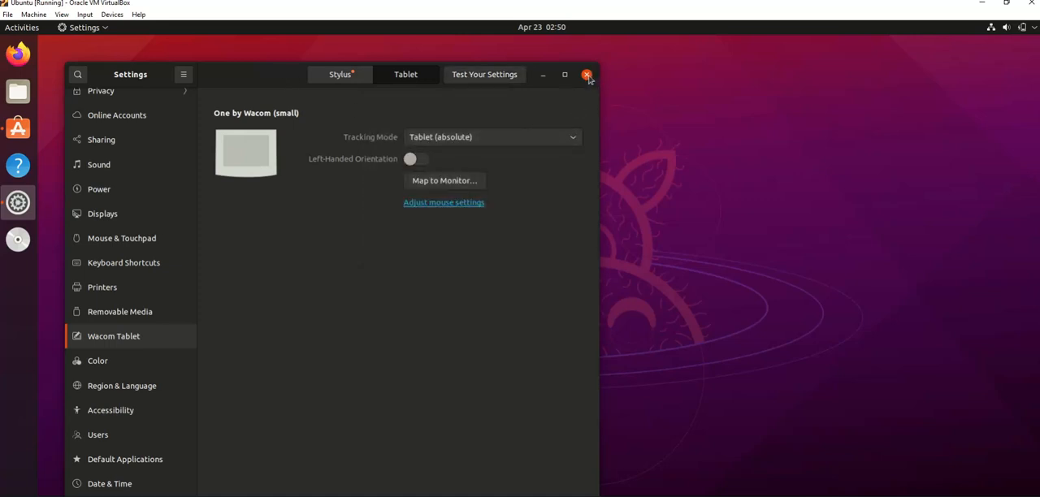